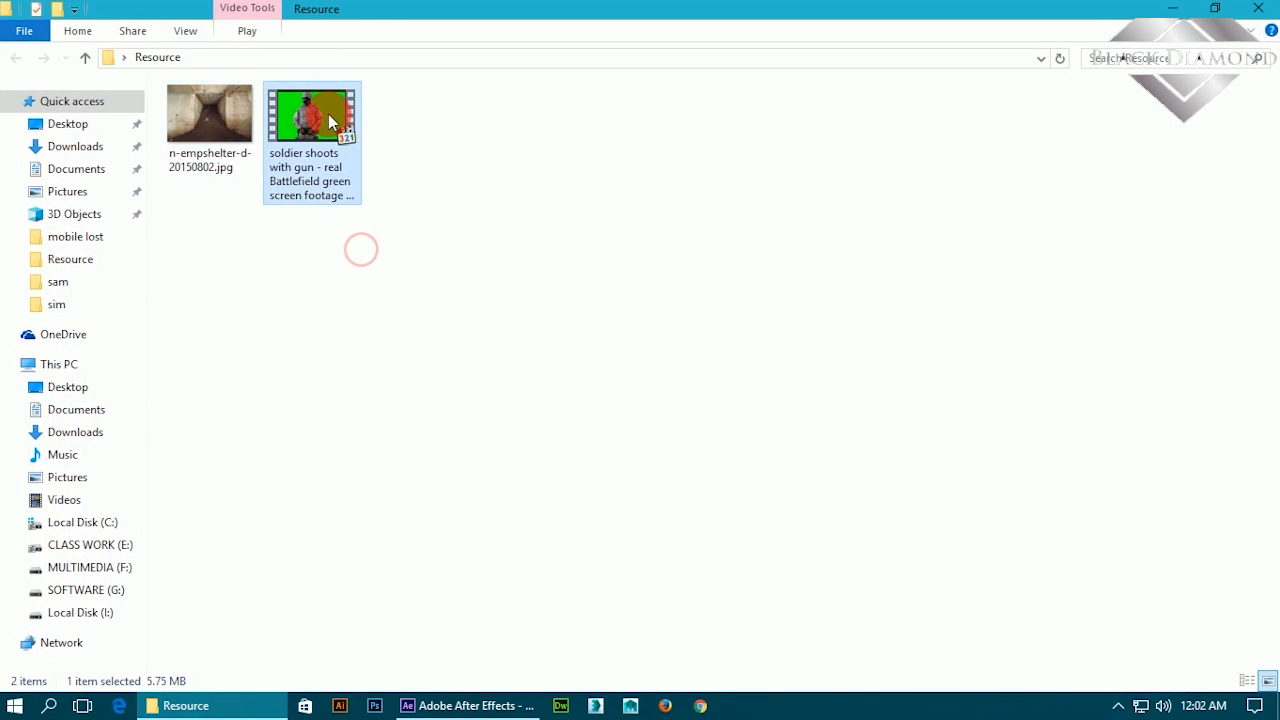
Preview the soldier green-screen clip, then switch over to After Effects.
{"action": "double_click", "coordinate": [312, 112]}
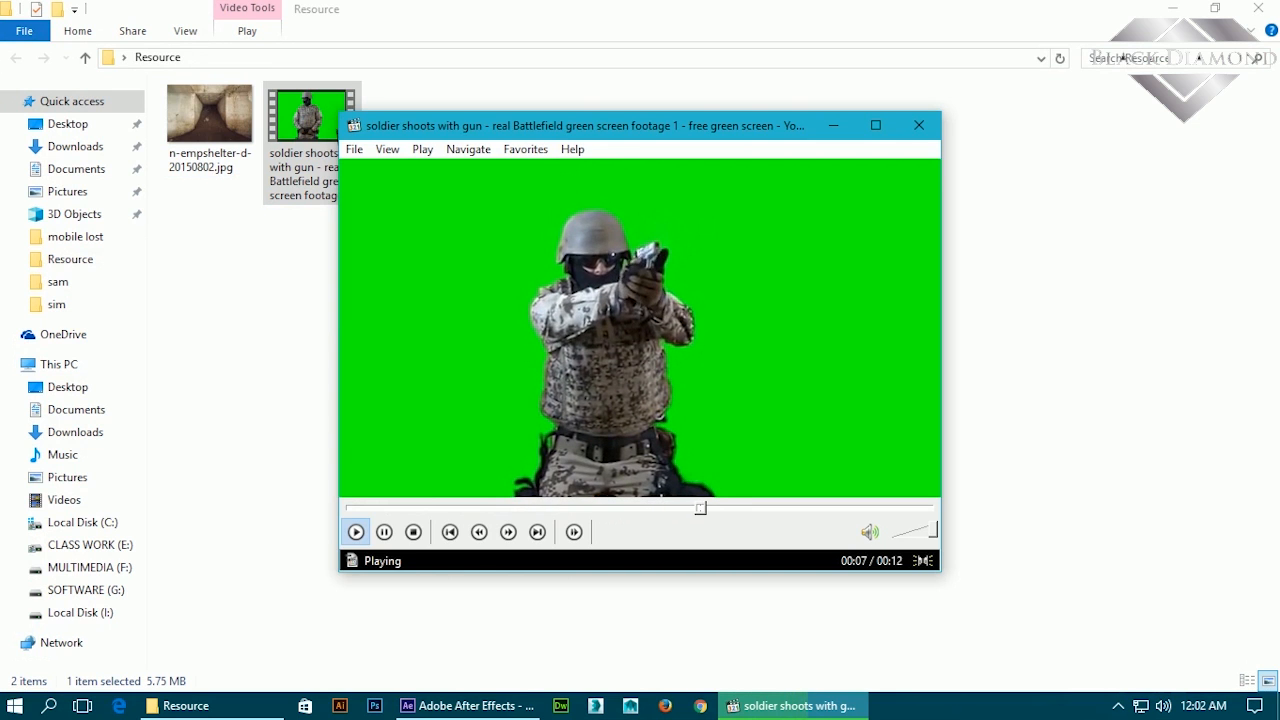
{"action": "mouse_move", "coordinate": [920, 124]}
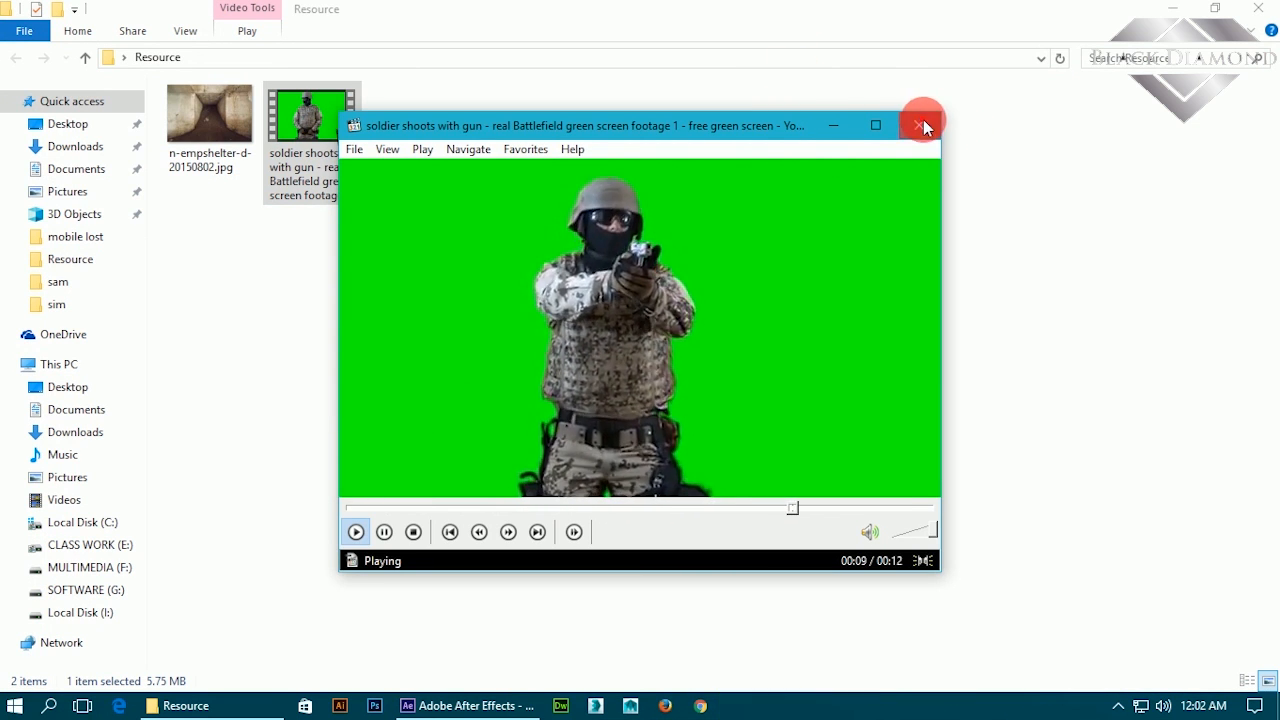
{"action": "left_click", "coordinate": [922, 118]}
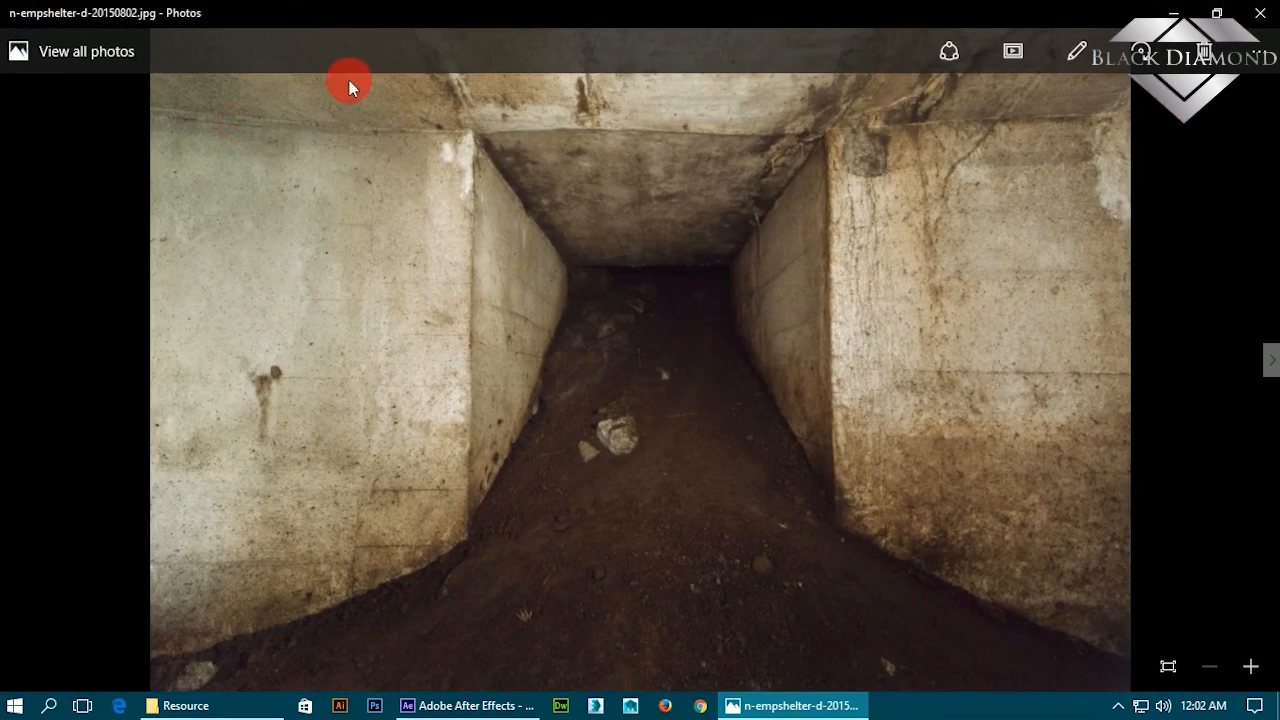
{"action": "mouse_move", "coordinate": [1250, 60]}
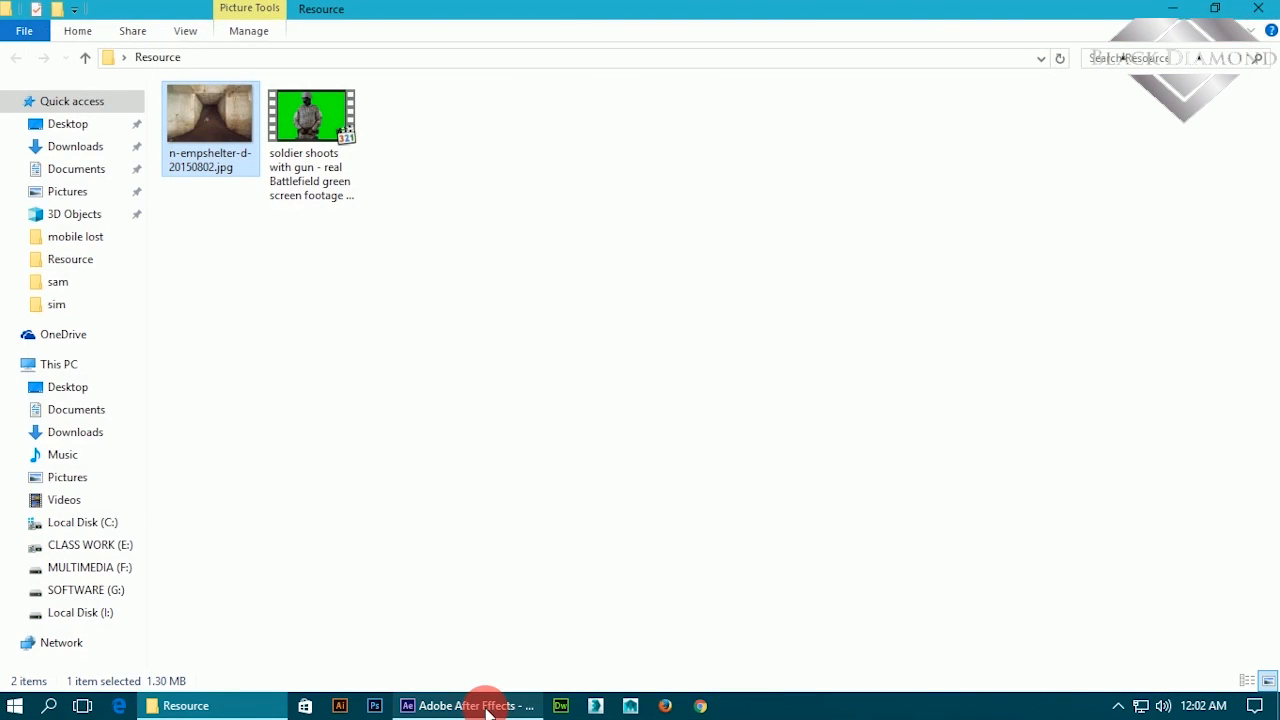
{"action": "left_click", "coordinate": [468, 704]}
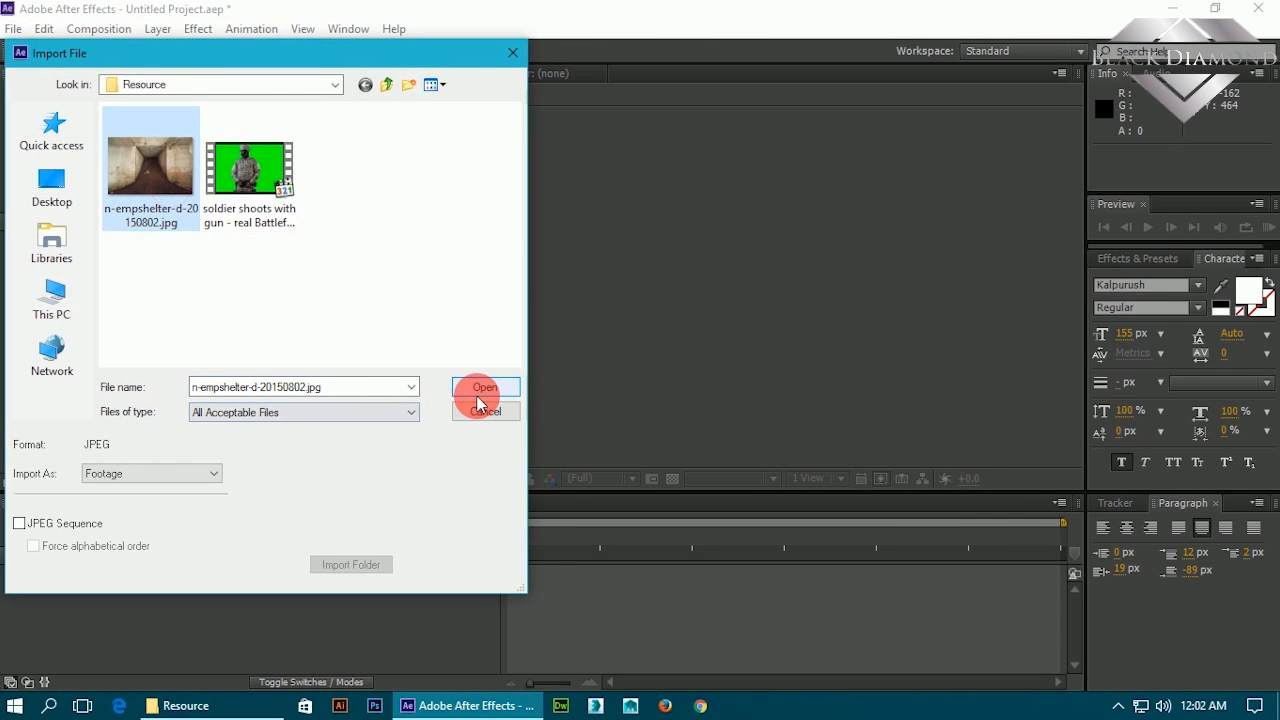
Import the bunker photo and soldier clip and create a composition from the soldier clip.
{"action": "left_click", "coordinate": [484, 388]}
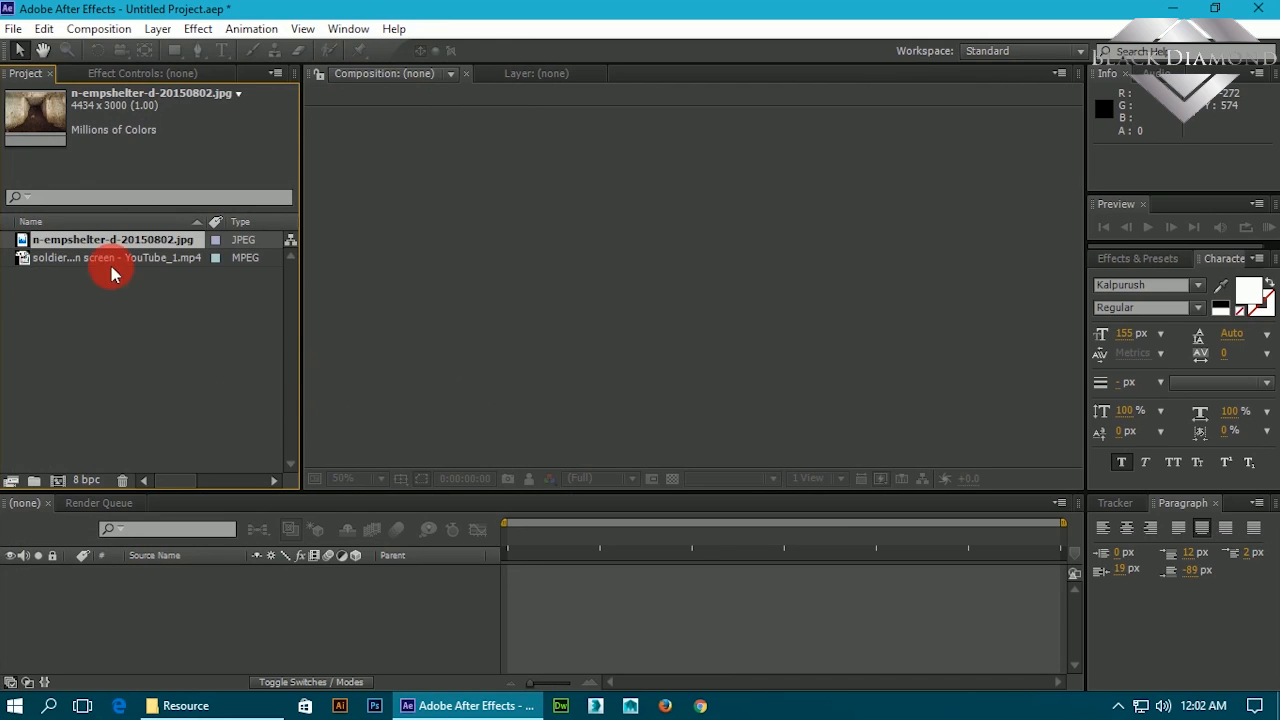
{"action": "left_click_drag", "start_coordinate": [112, 256], "coordinate": [112, 592]}
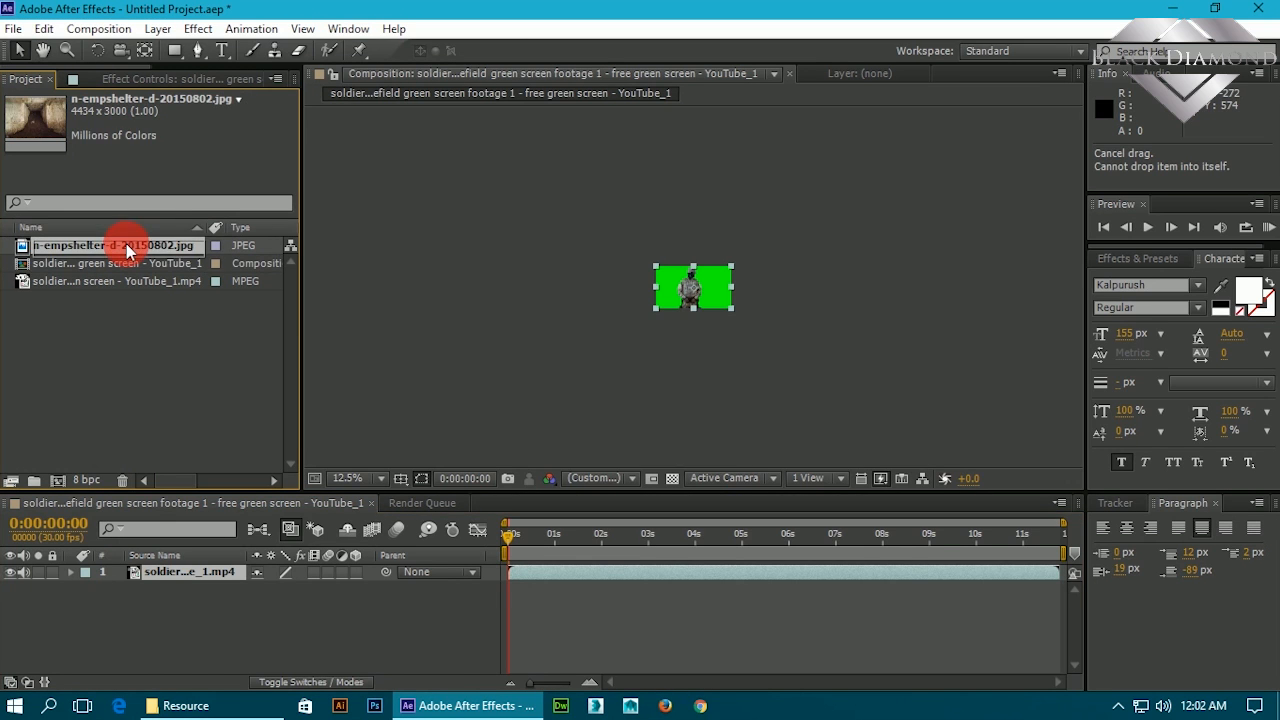
Place the bunker photo beneath the soldier layer, shrink it to about 14% scale and preview.
{"action": "left_click_drag", "start_coordinate": [128, 244], "coordinate": [170, 596]}
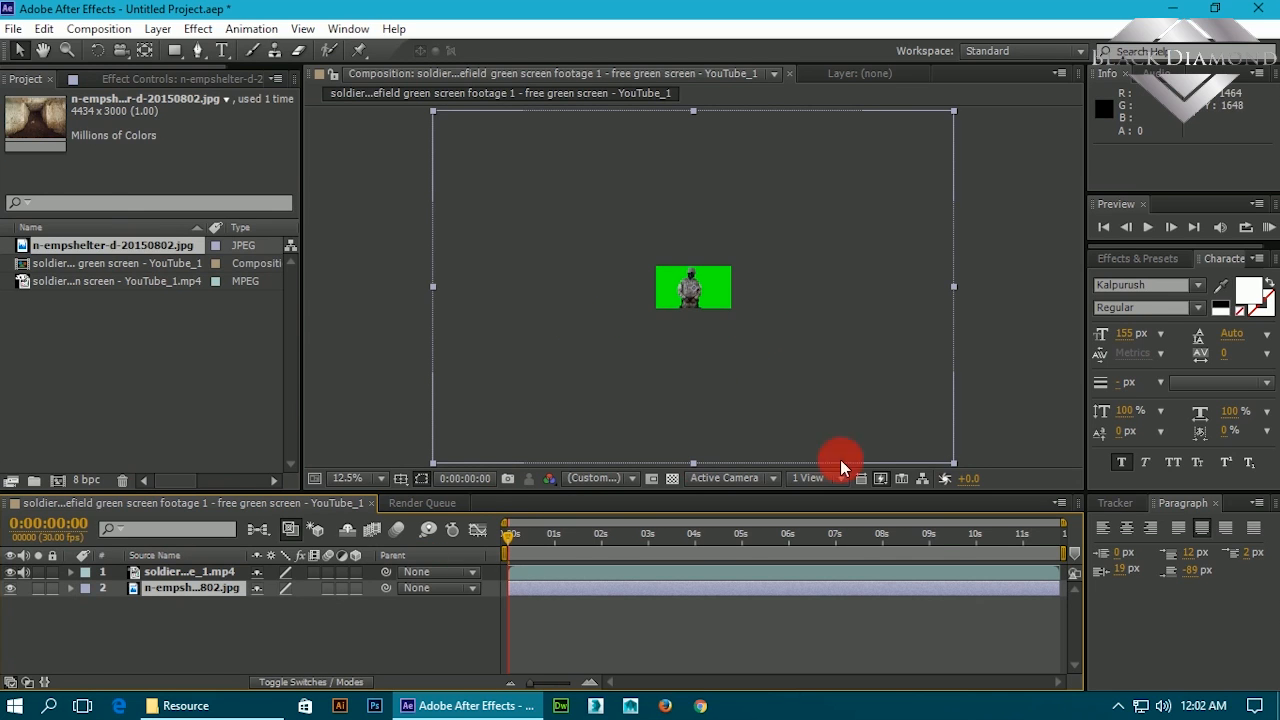
{"action": "mouse_move", "coordinate": [952, 470]}
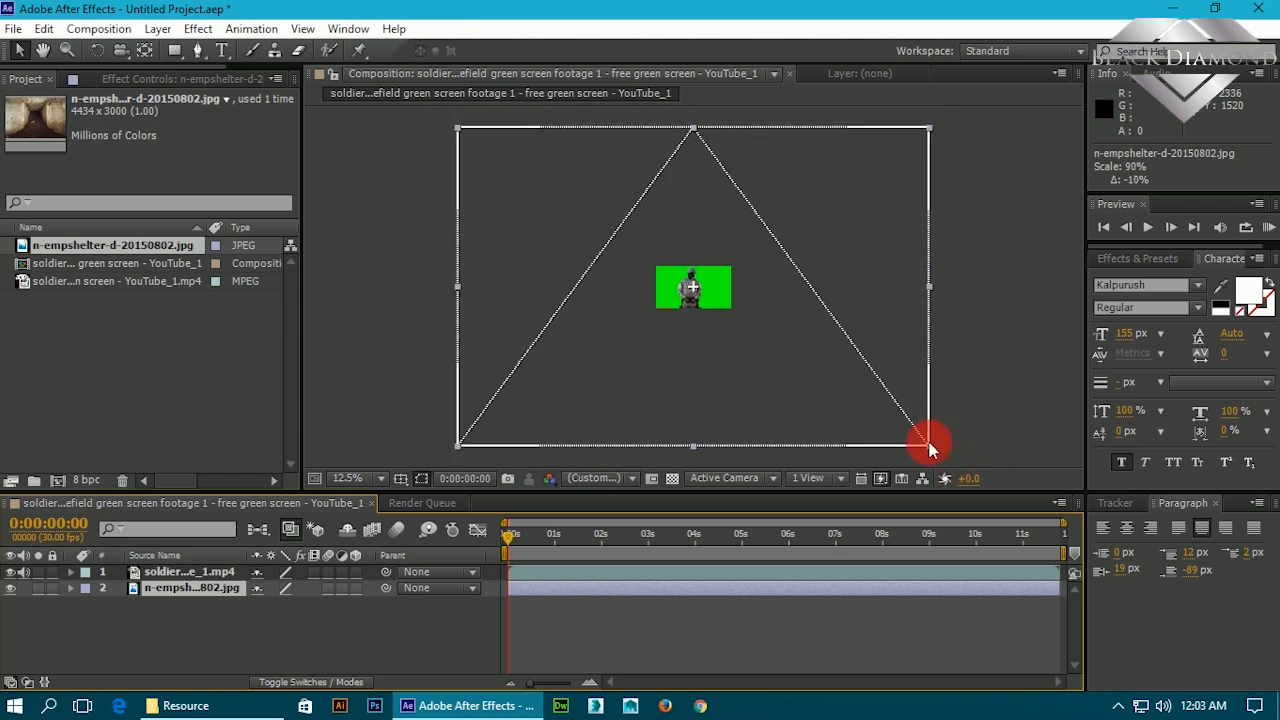
{"action": "left_click_drag", "start_coordinate": [930, 440], "coordinate": [740, 330]}
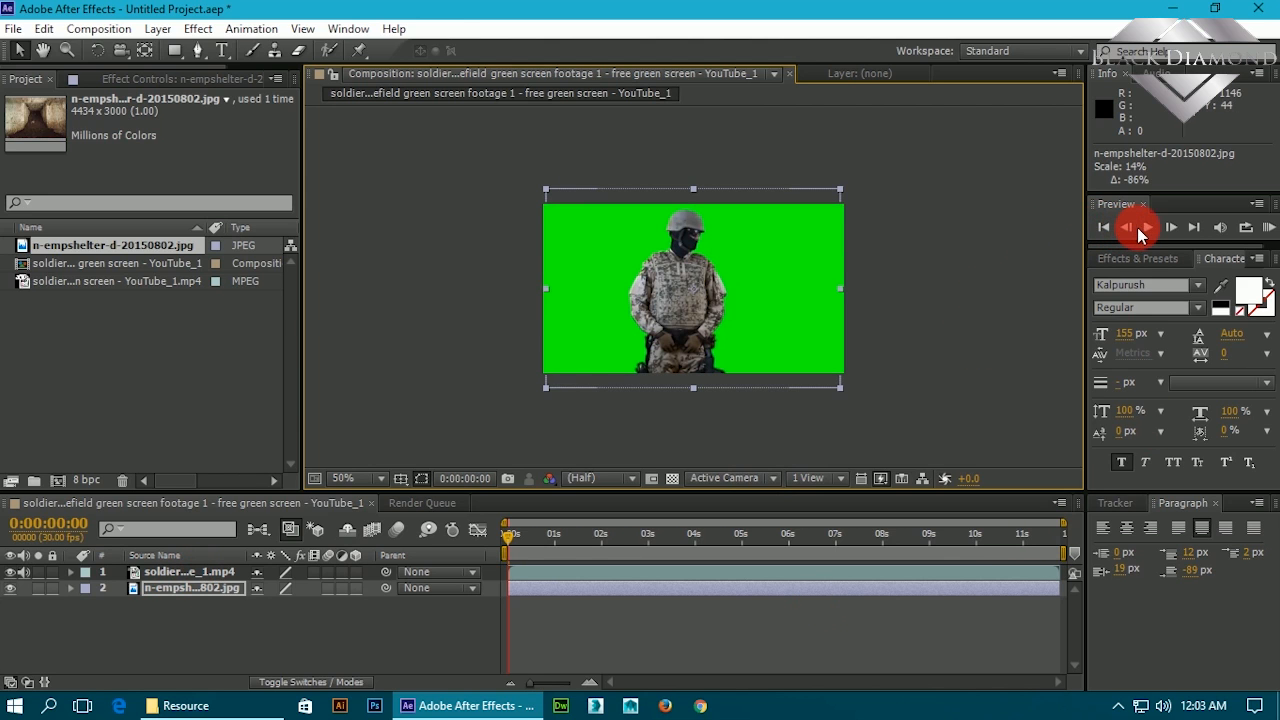
{"action": "left_click", "coordinate": [1148, 228]}
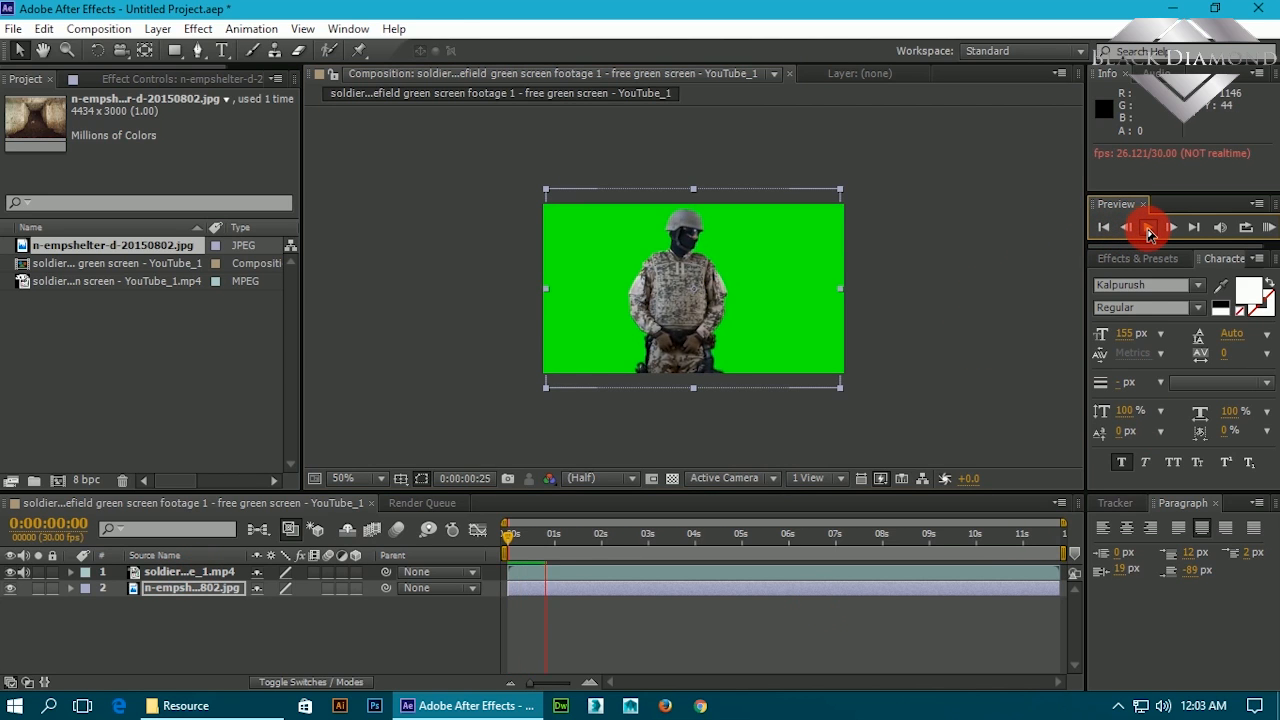
{"action": "left_click", "coordinate": [1148, 228]}
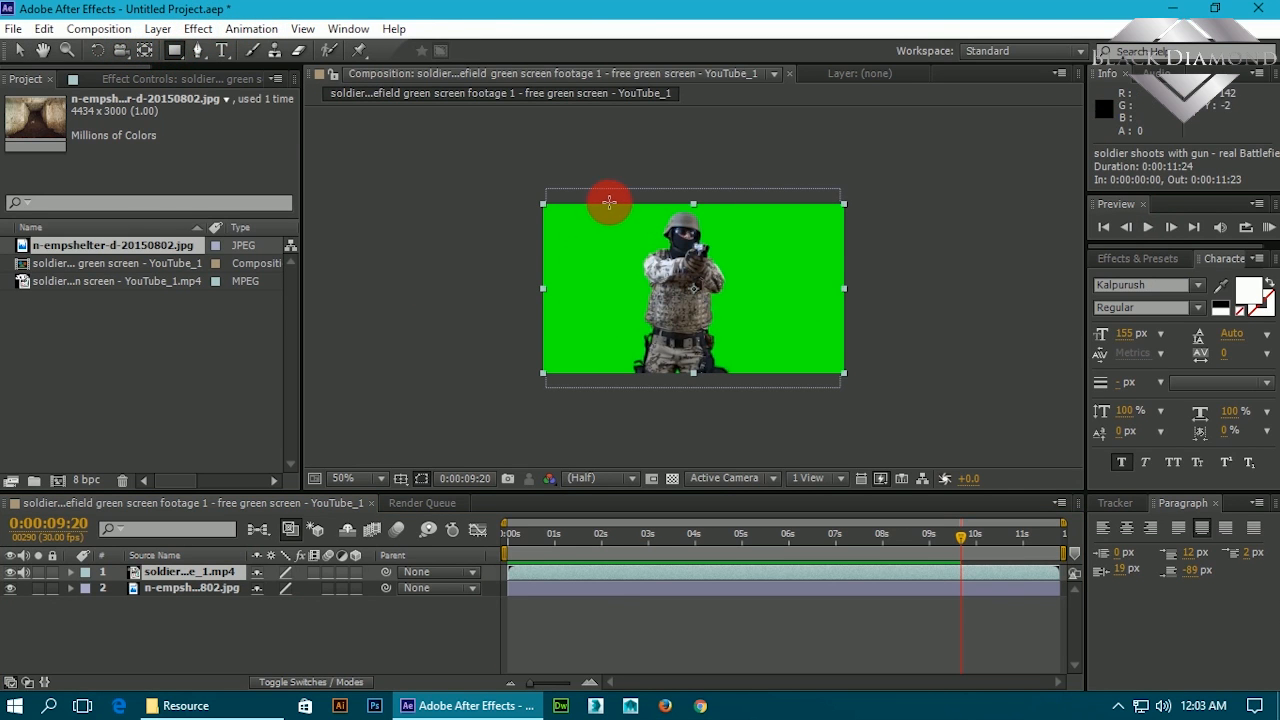
Draw a narrow rectangular mask around the soldier on the video layer at frame 9:20.
{"action": "left_click", "coordinate": [350, 478]}
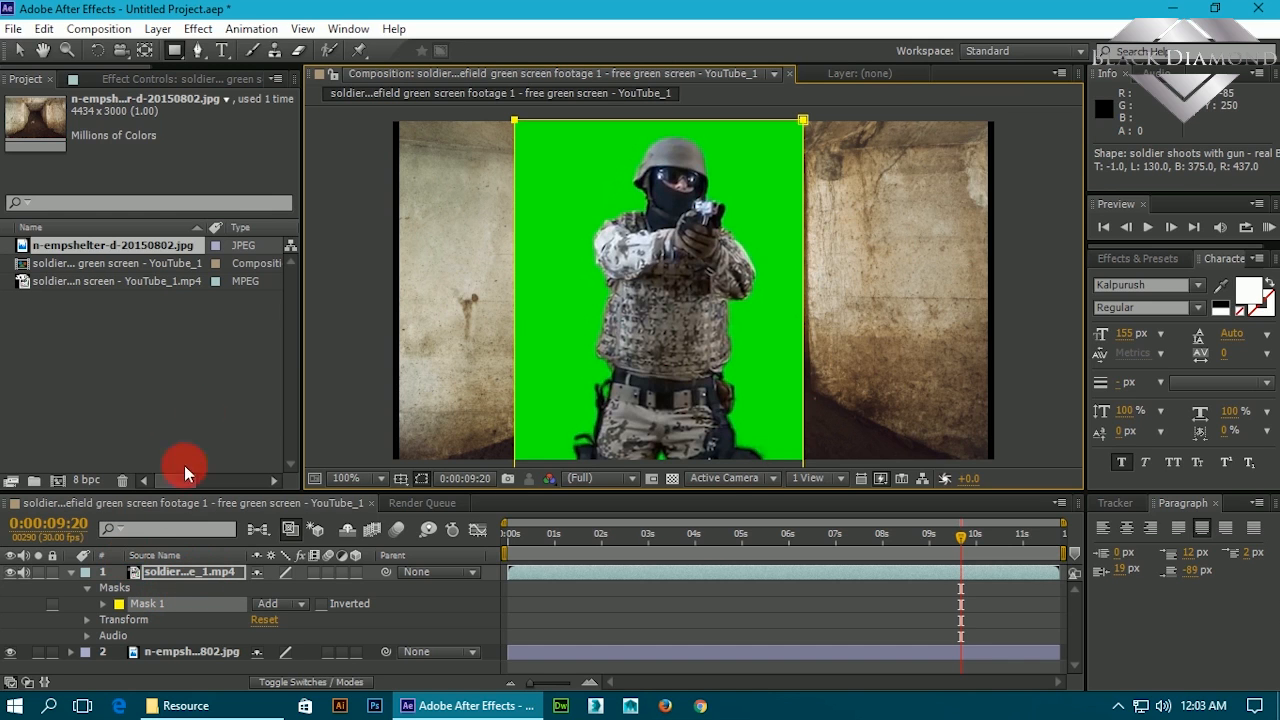
{"action": "left_click", "coordinate": [198, 28]}
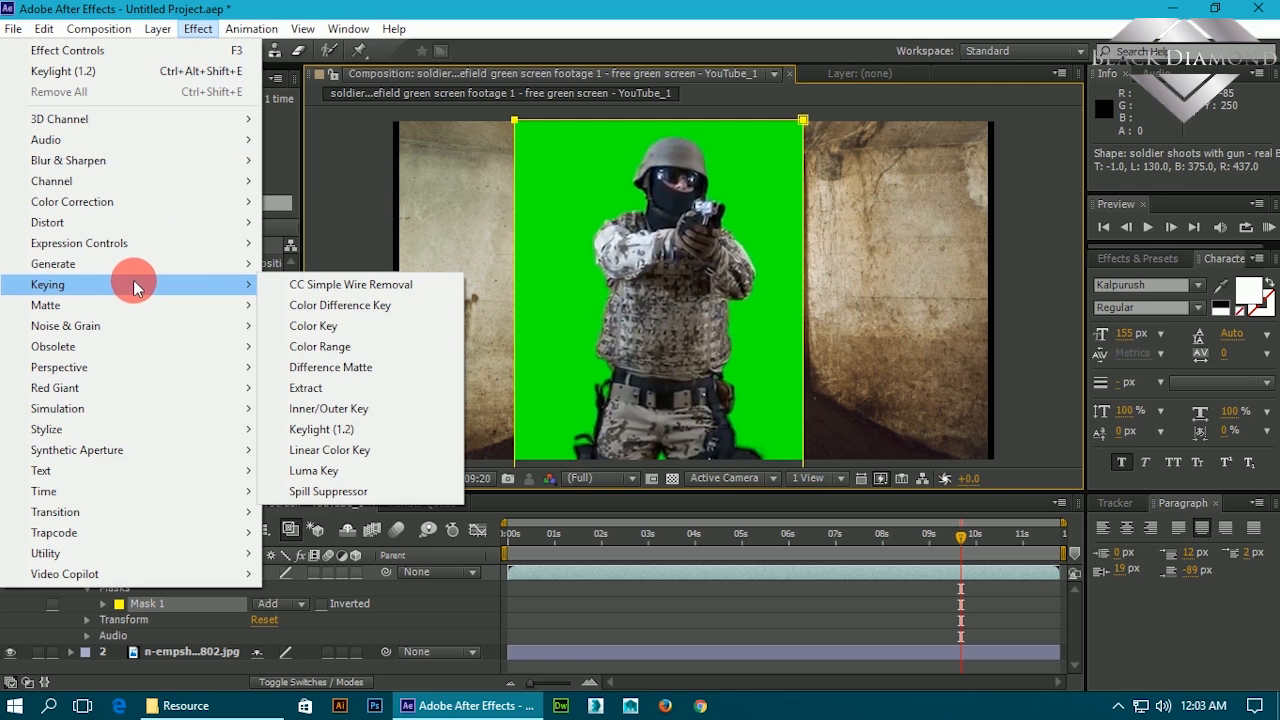
{"action": "mouse_move", "coordinate": [296, 318]}
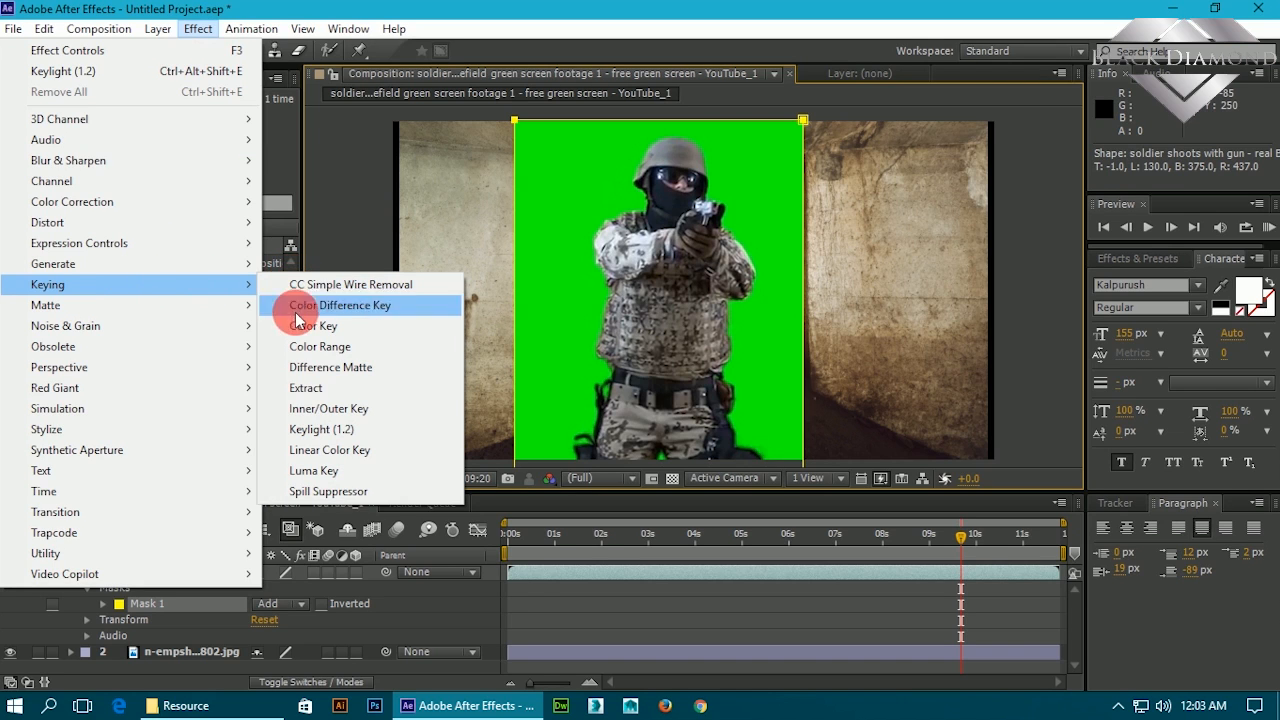
{"action": "mouse_move", "coordinate": [330, 428]}
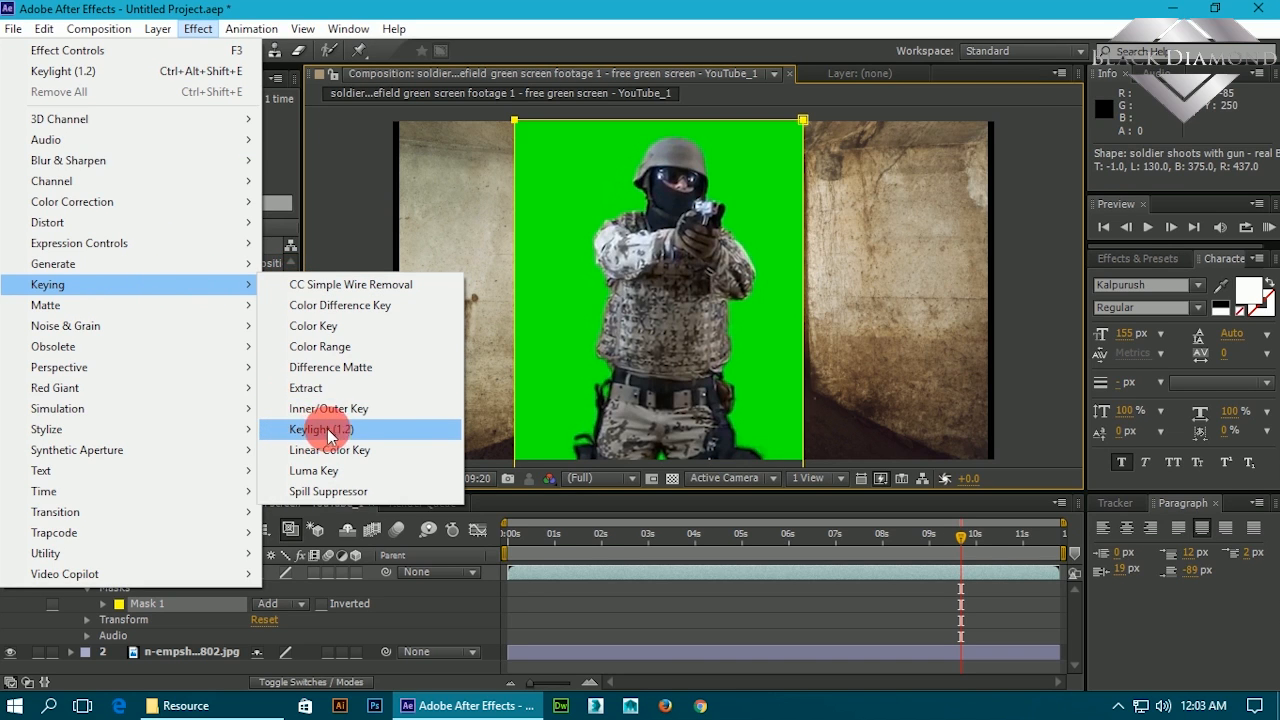
Apply the Keying > Keylight (1.2) effect to the masked soldier clip.
{"action": "left_click", "coordinate": [320, 428]}
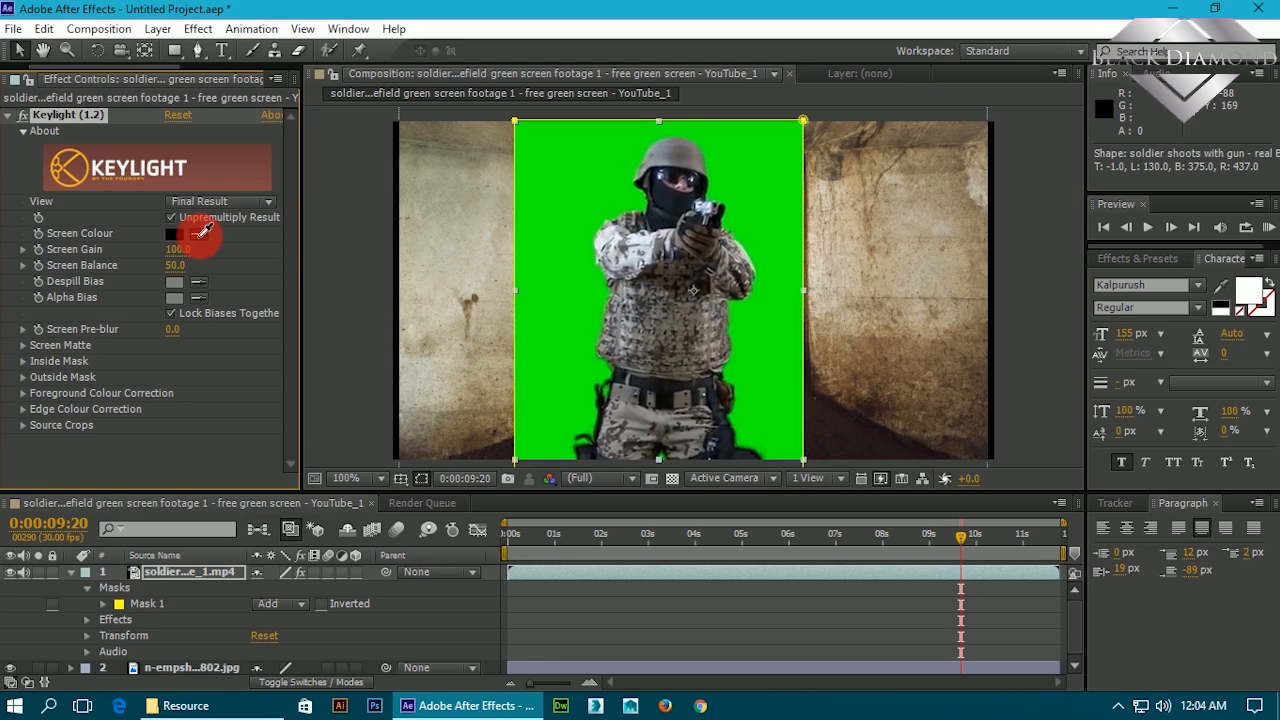
Pick the green screen colour in Keylight and preview the soldier composited inside the bunker.
{"action": "left_click", "coordinate": [584, 264]}
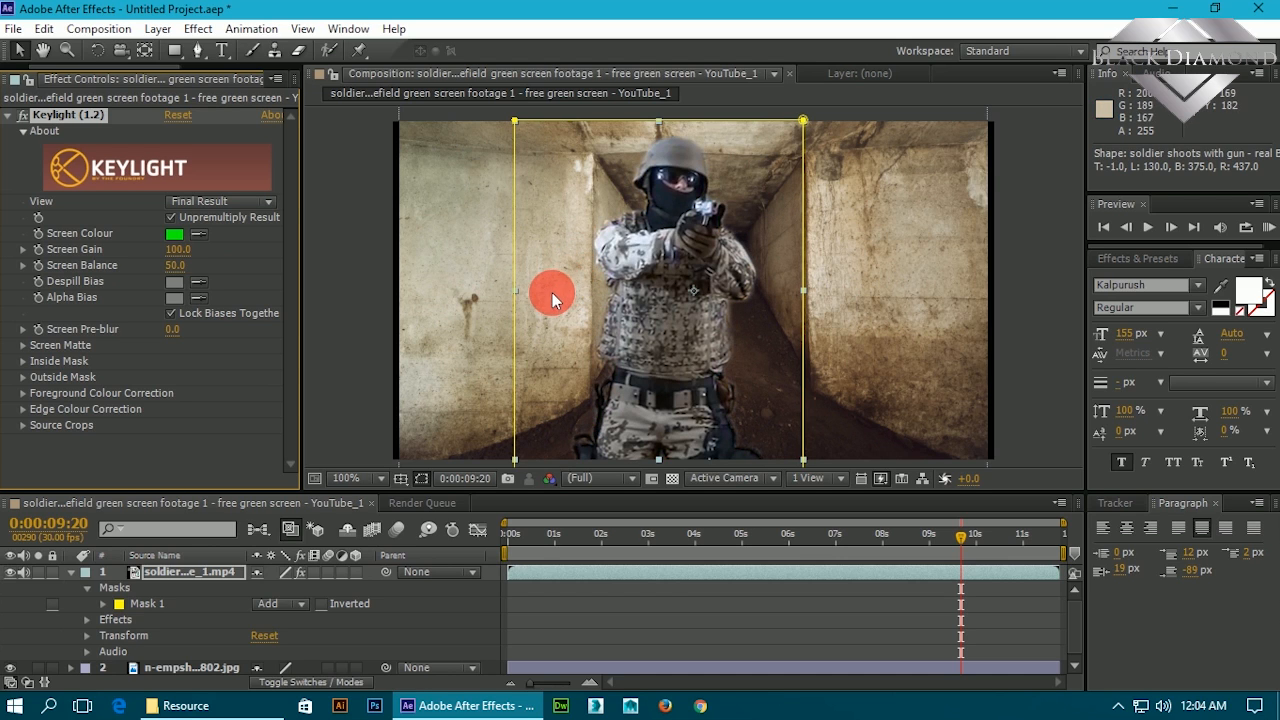
{"action": "mouse_move", "coordinate": [1068, 308]}
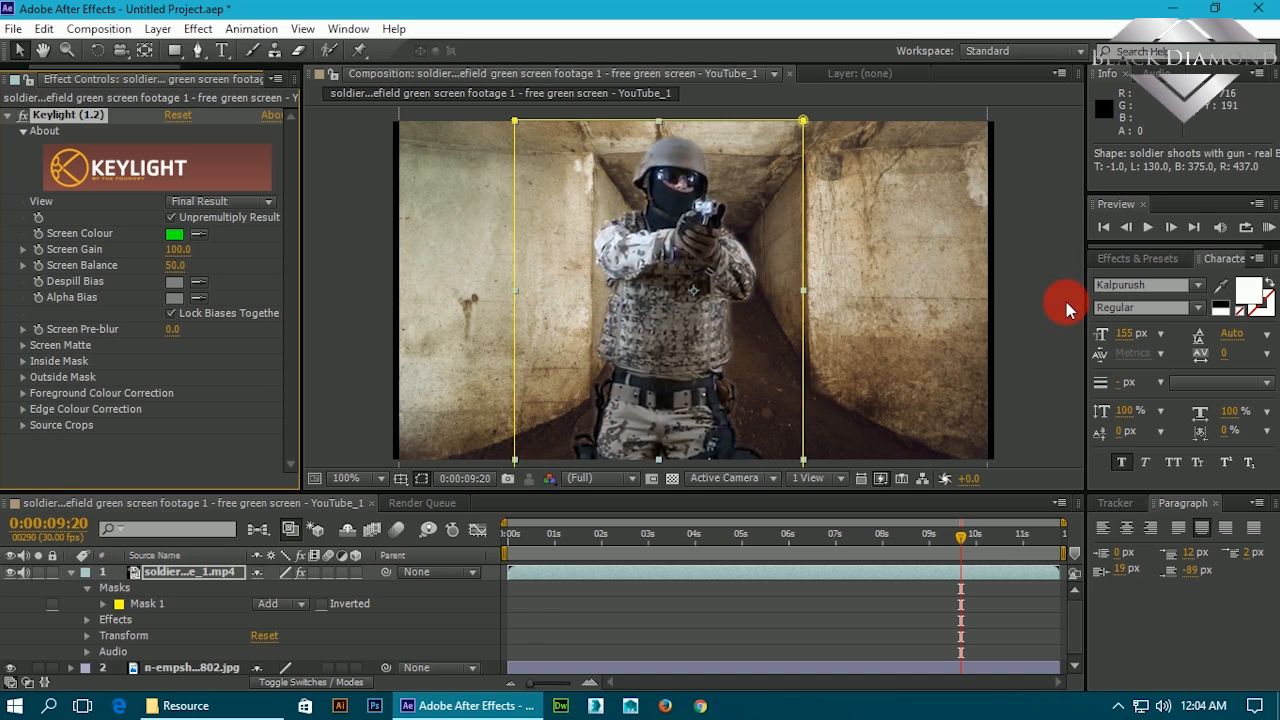
{"action": "left_click", "coordinate": [1146, 228]}
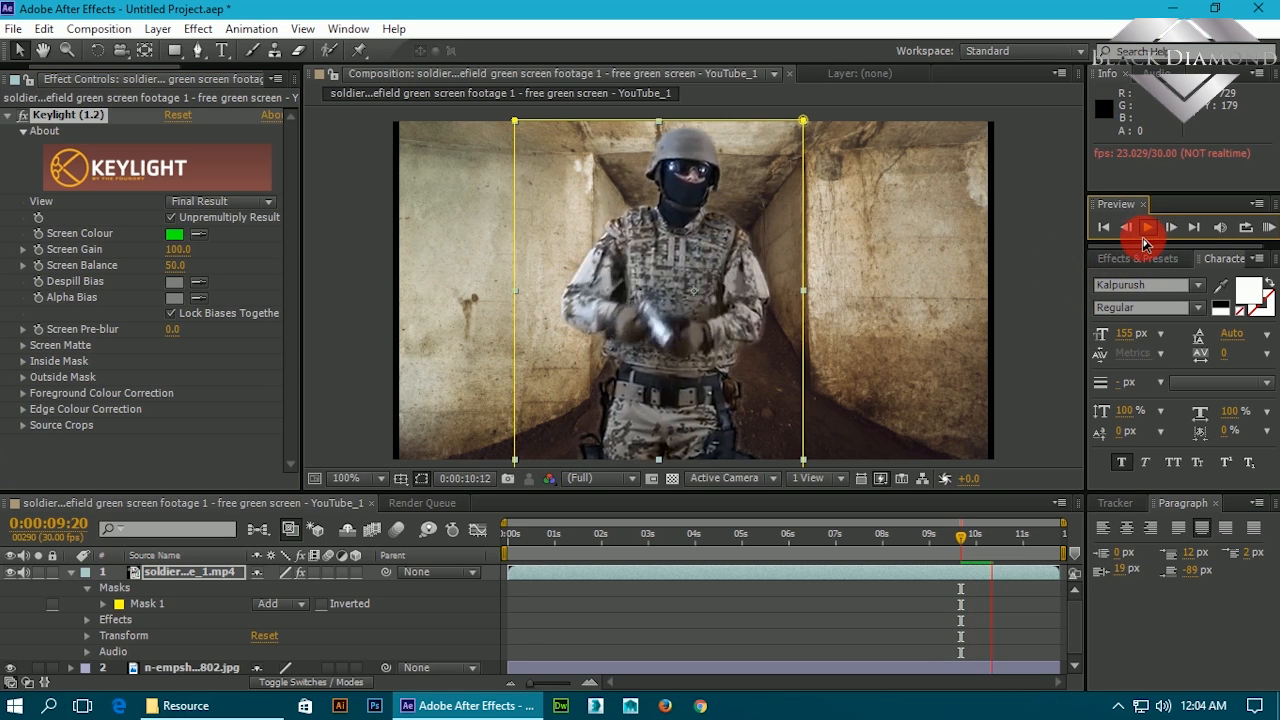
{"action": "left_click", "coordinate": [1146, 228]}
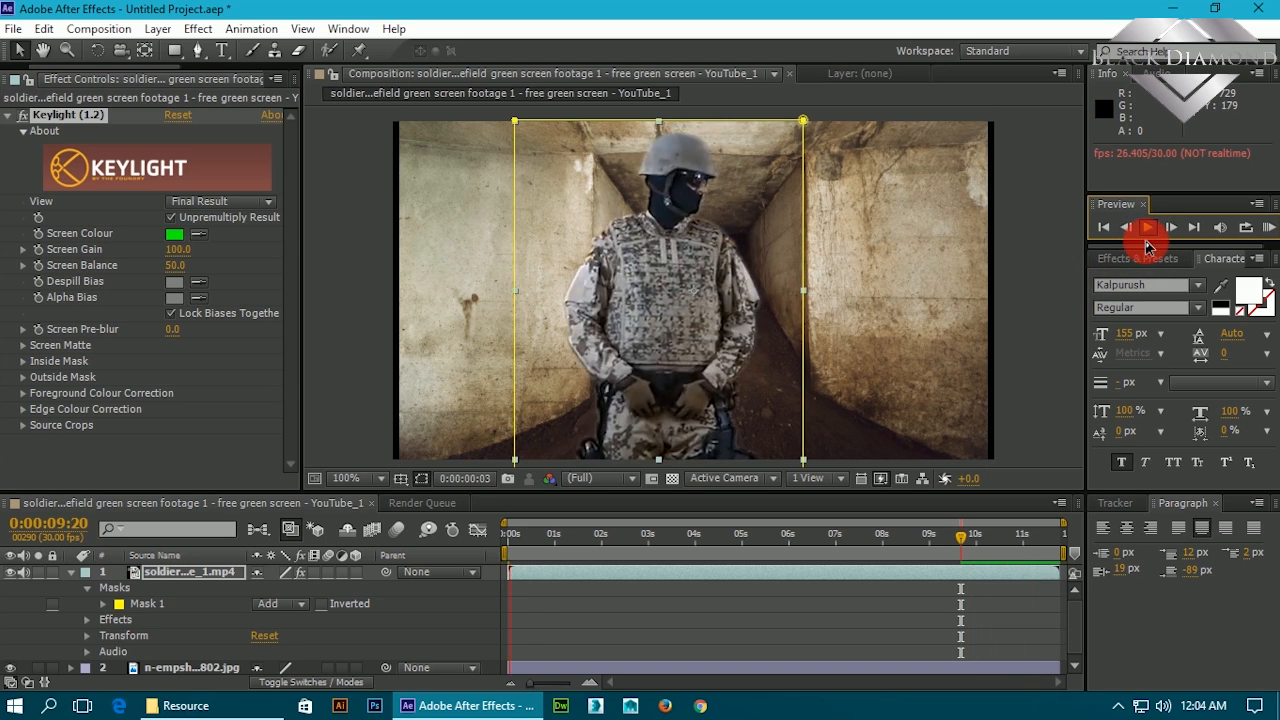
{"action": "left_click", "coordinate": [1148, 228]}
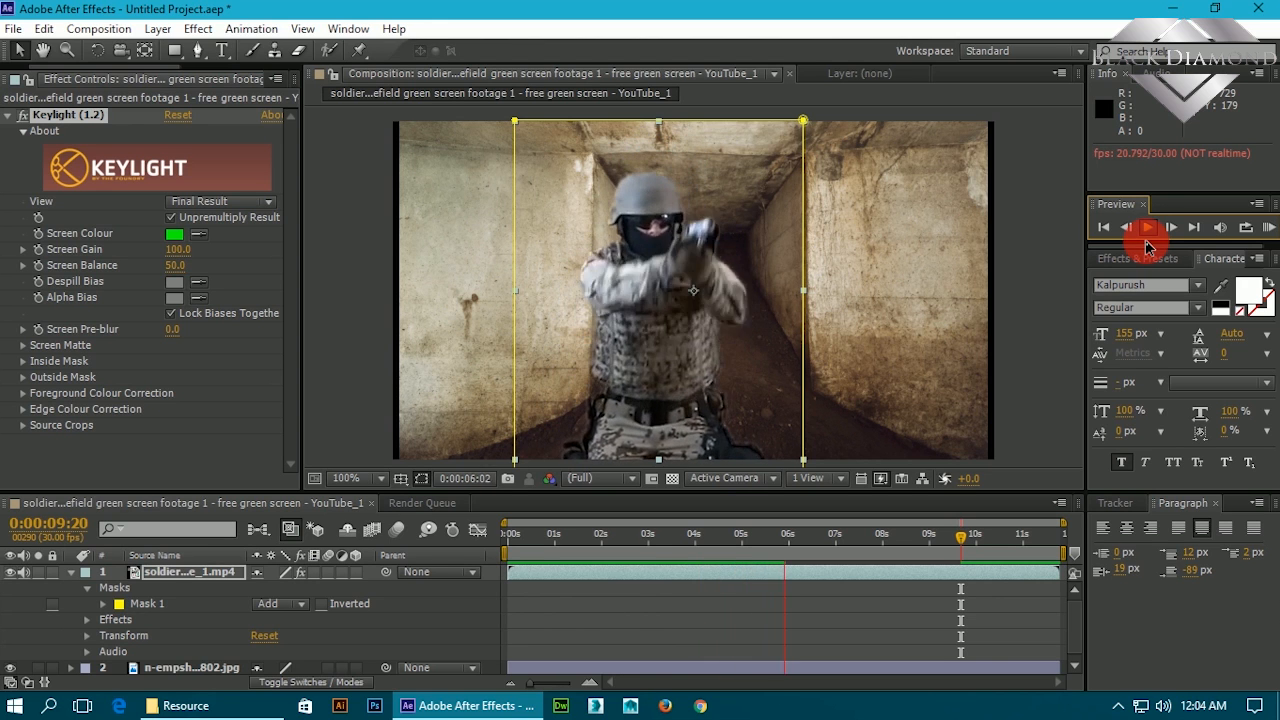
{"action": "left_click", "coordinate": [1148, 228]}
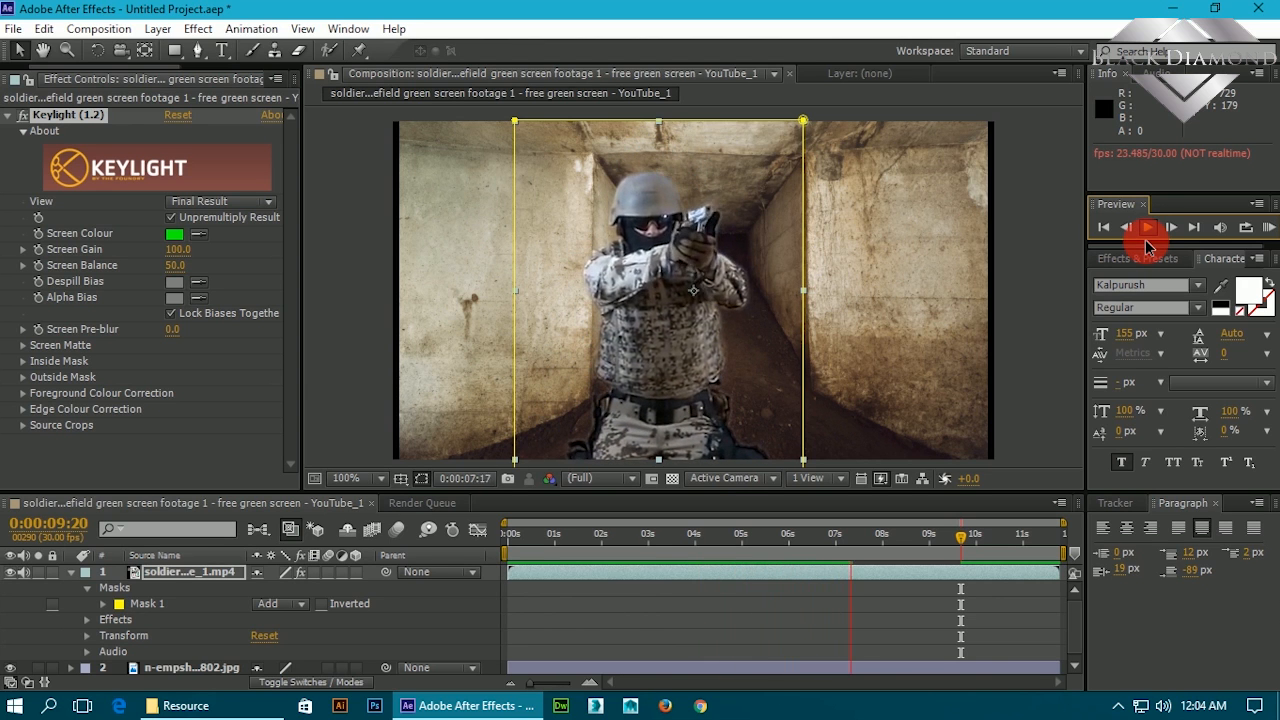
{"action": "left_click", "coordinate": [1148, 228]}
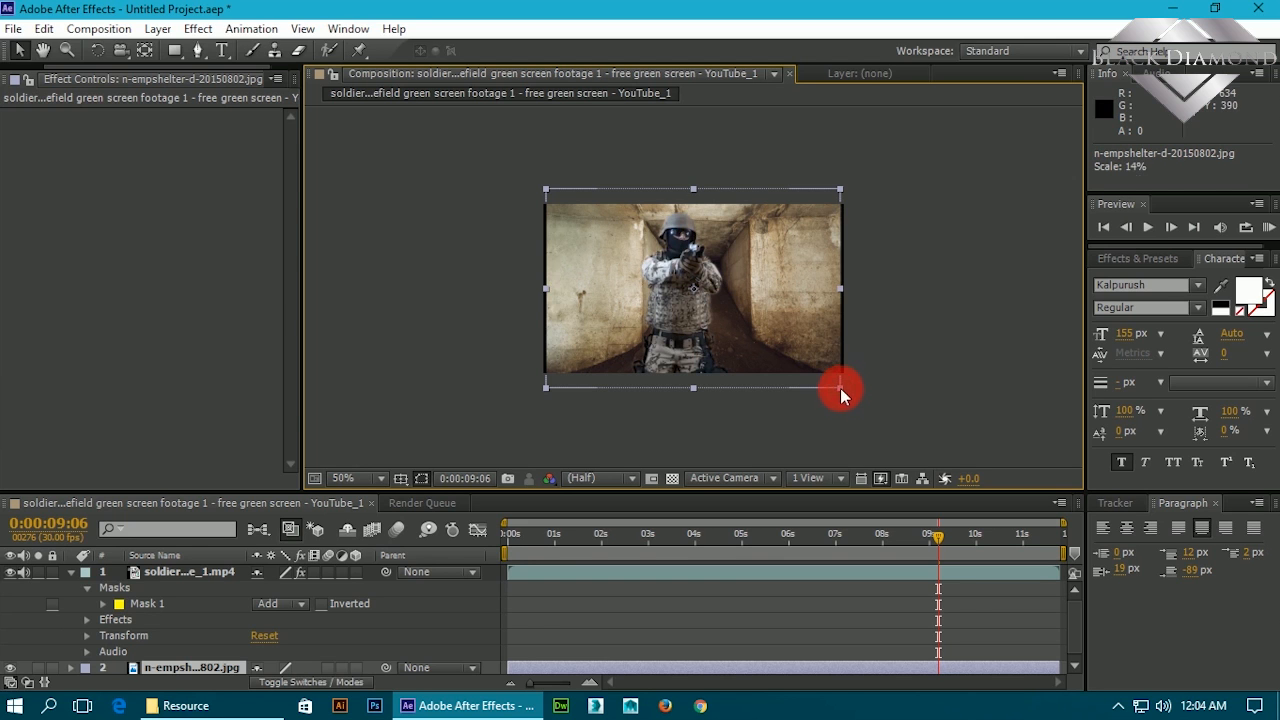
Scale the bunker background to about 15% to fill the frame, then reselect the soldier layer.
{"action": "left_click", "coordinate": [378, 478]}
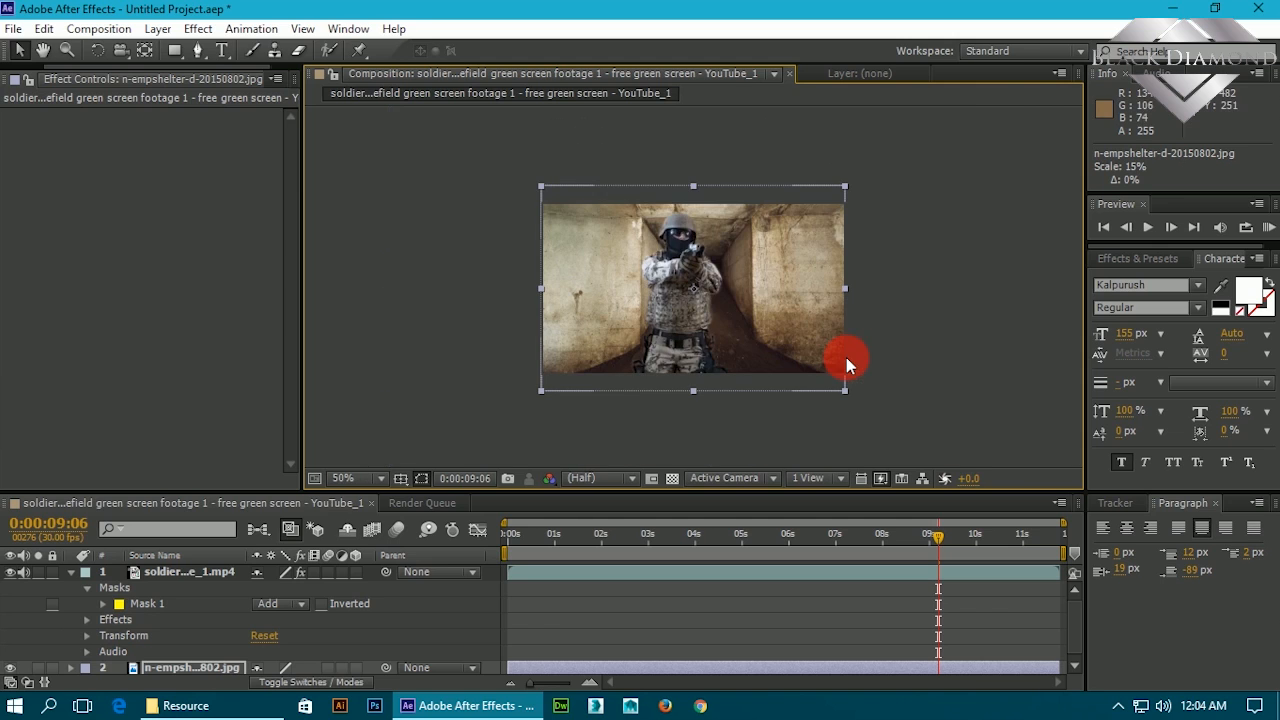
{"action": "mouse_move", "coordinate": [48, 264]}
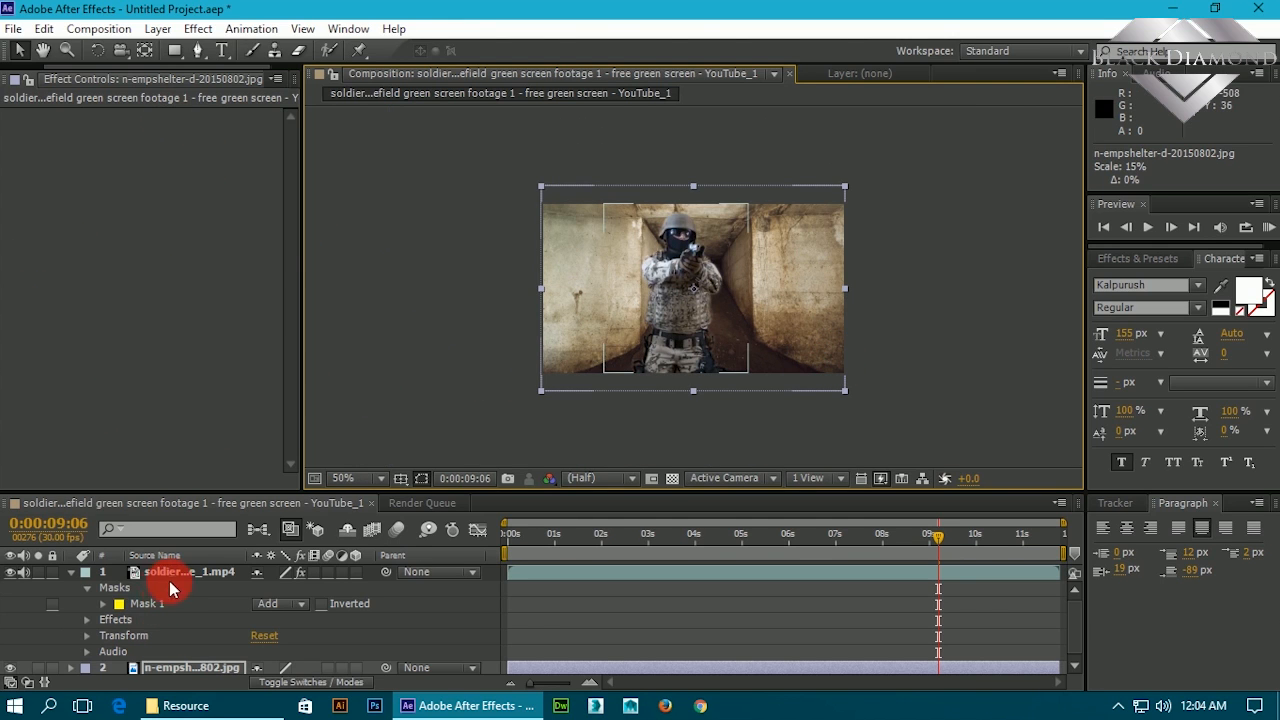
{"action": "left_click", "coordinate": [190, 572]}
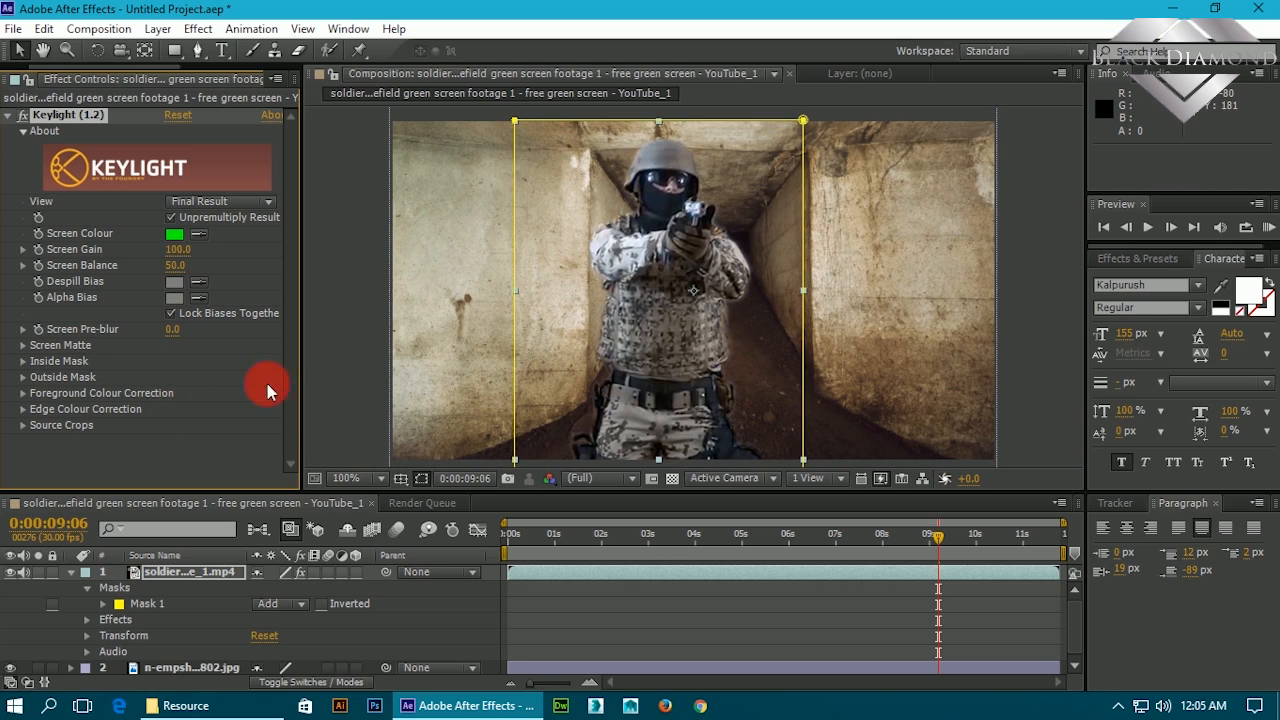
{"action": "mouse_move", "coordinate": [350, 196]}
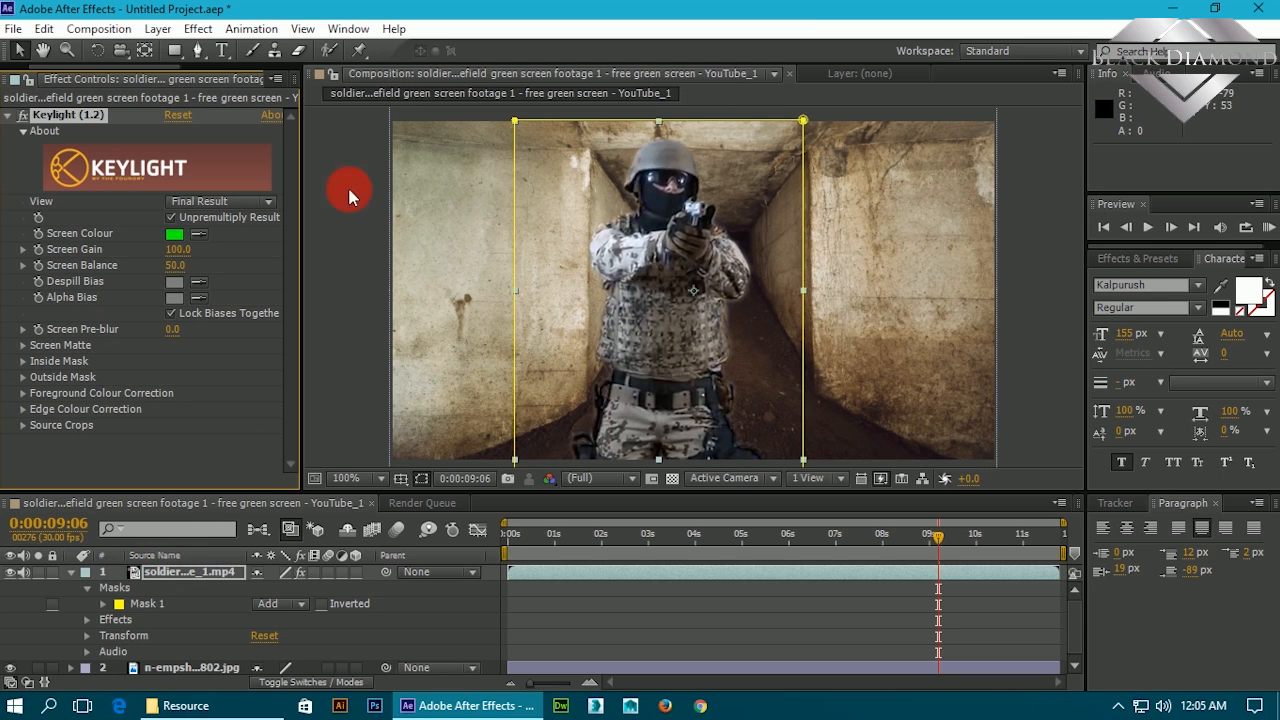
{"action": "mouse_move", "coordinate": [920, 284]}
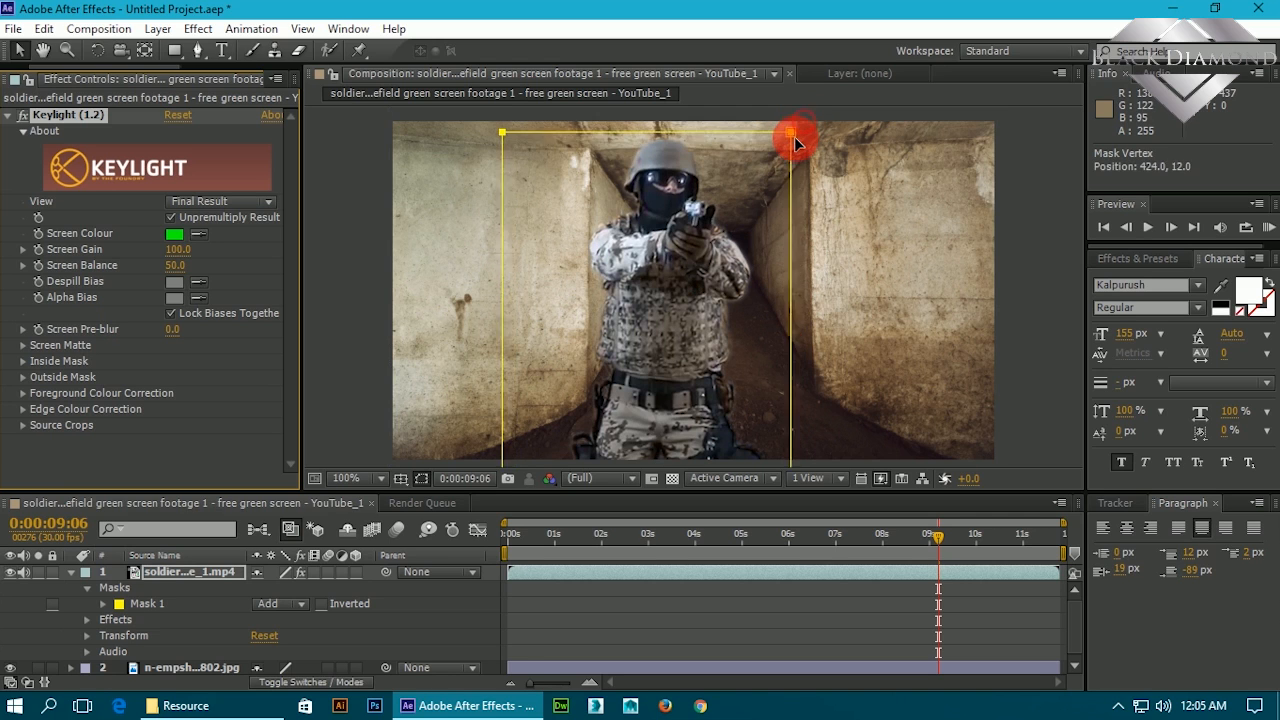
Drag Mask 1's right-side vertices outward so more of the soldier stays visible, then deselect.
{"action": "left_click_drag", "start_coordinate": [796, 132], "coordinate": [736, 384]}
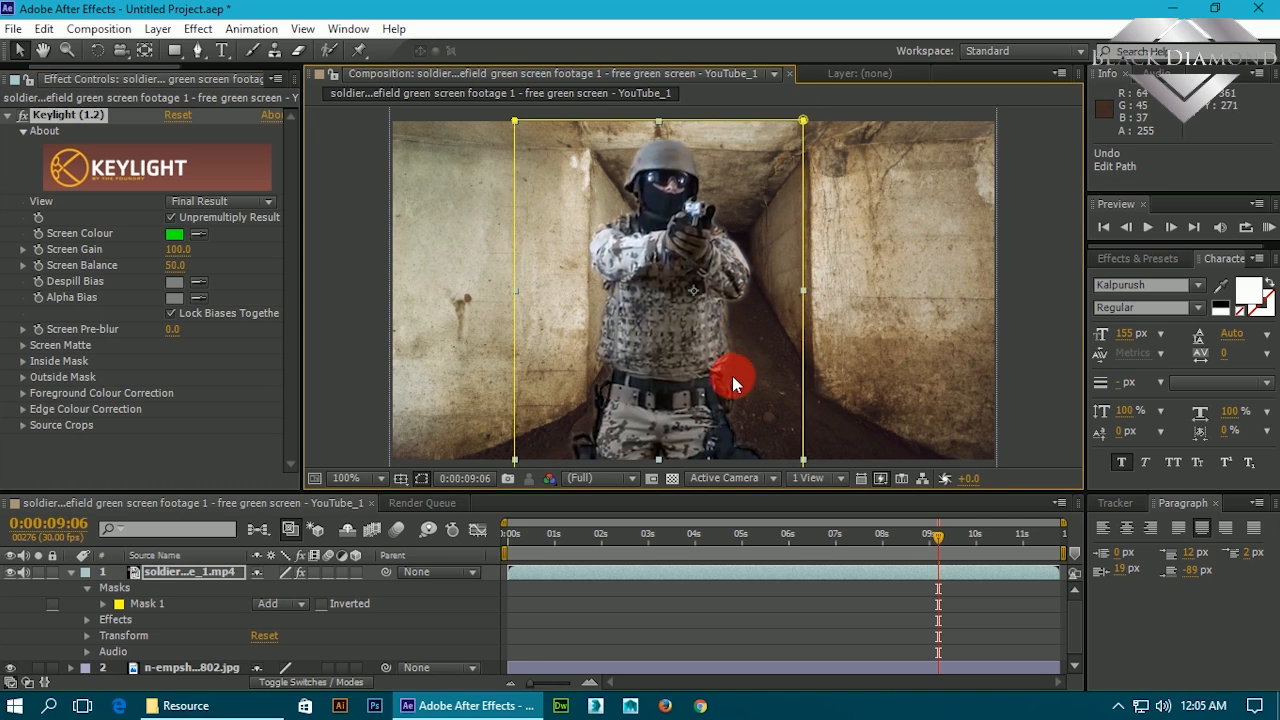
{"action": "left_click", "coordinate": [348, 478]}
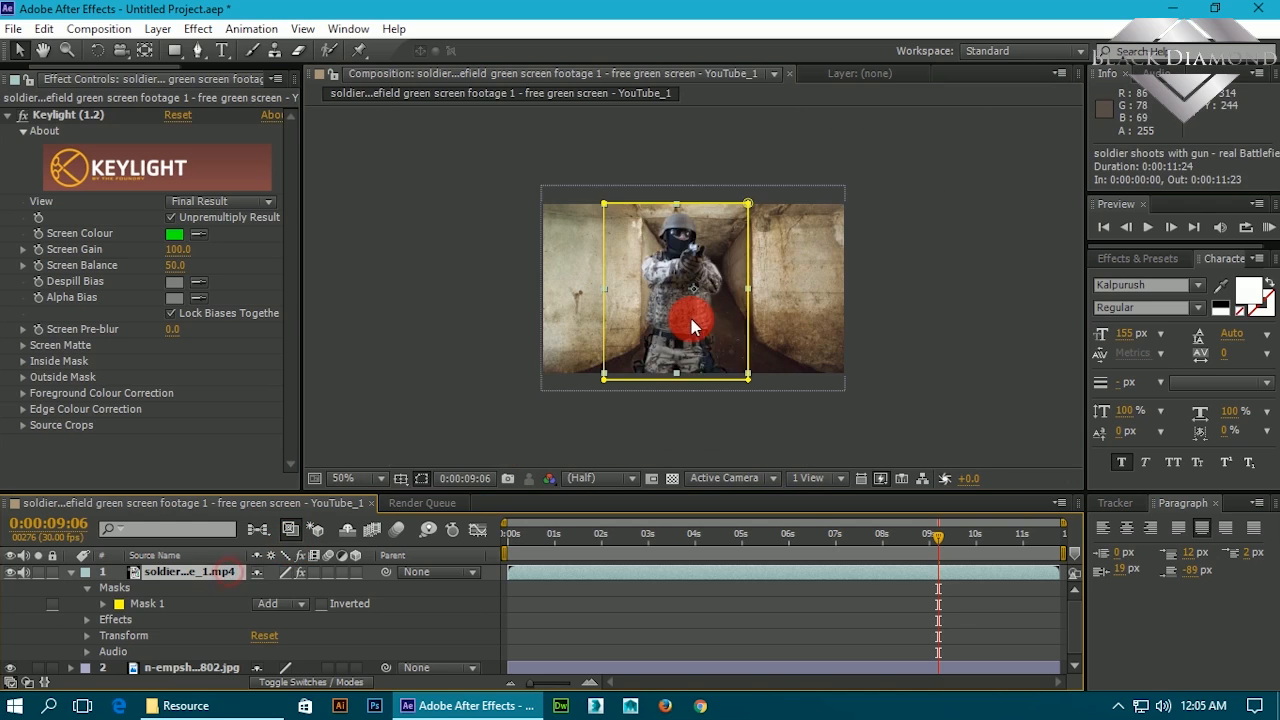
{"action": "left_click_drag", "start_coordinate": [696, 328], "coordinate": [744, 356]}
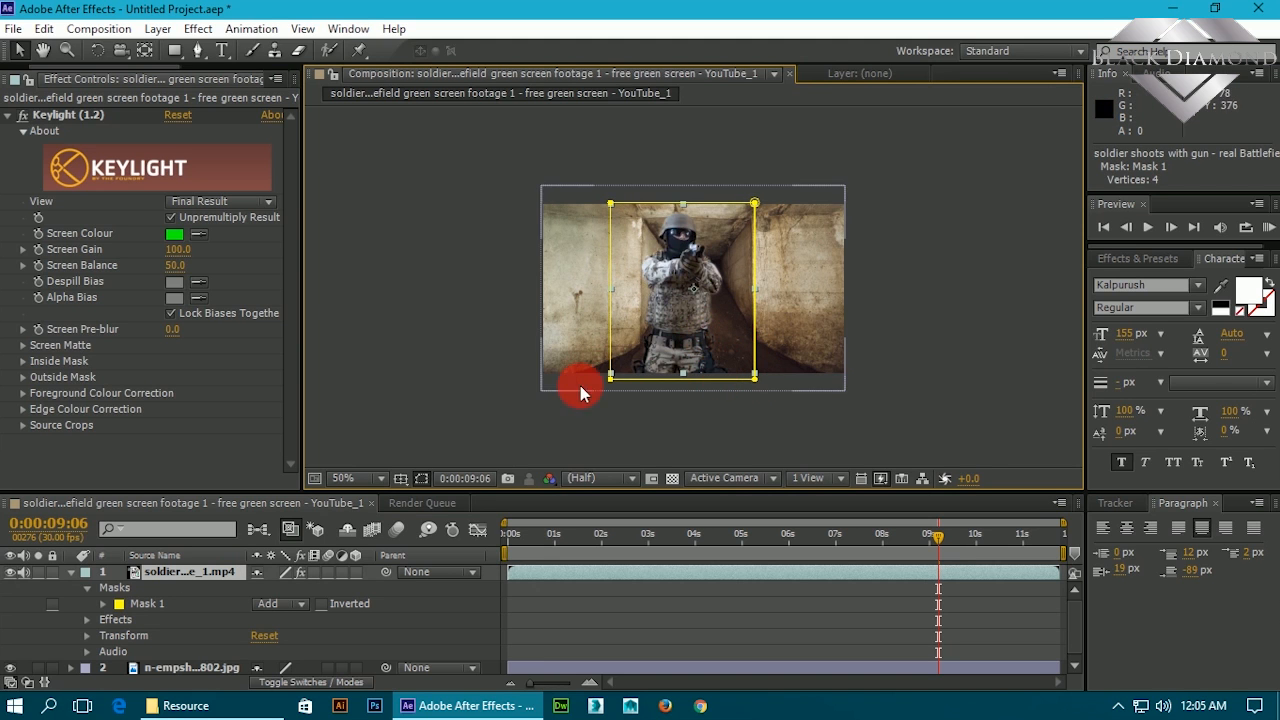
{"action": "left_click", "coordinate": [12, 28]}
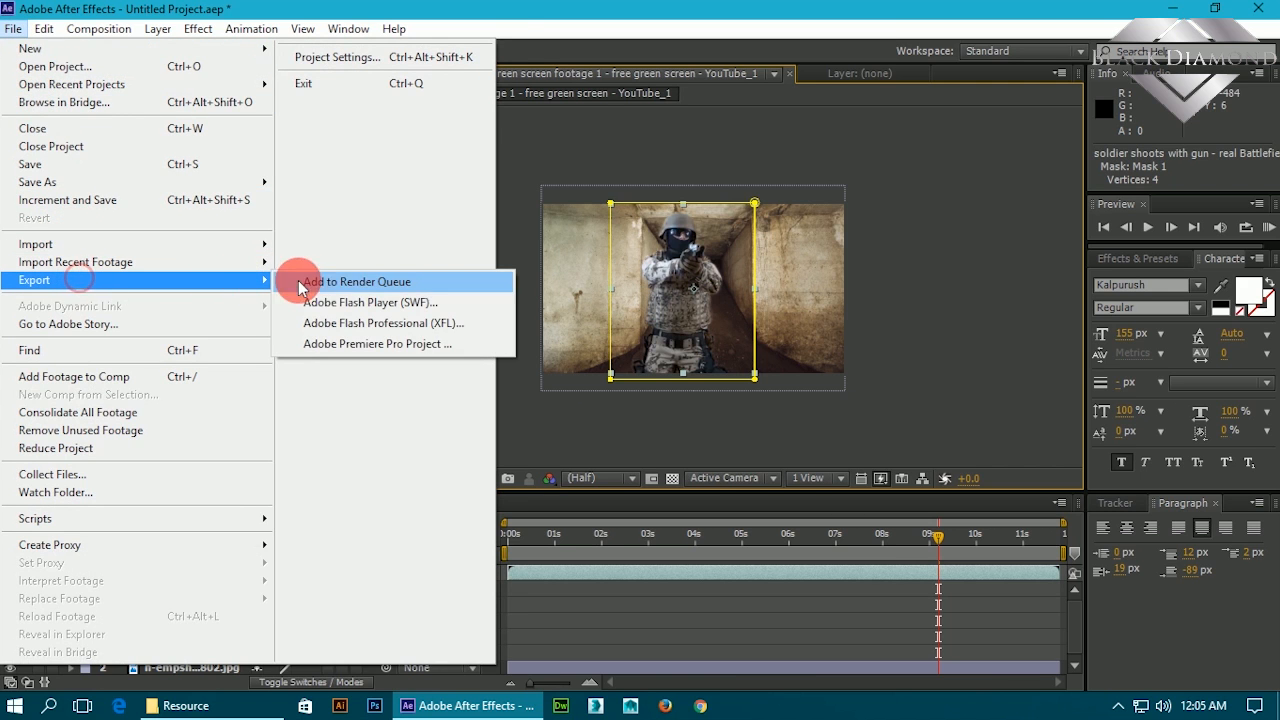
Add the composition to the Render Queue with H.264 as the output module format.
{"action": "left_click", "coordinate": [360, 280]}
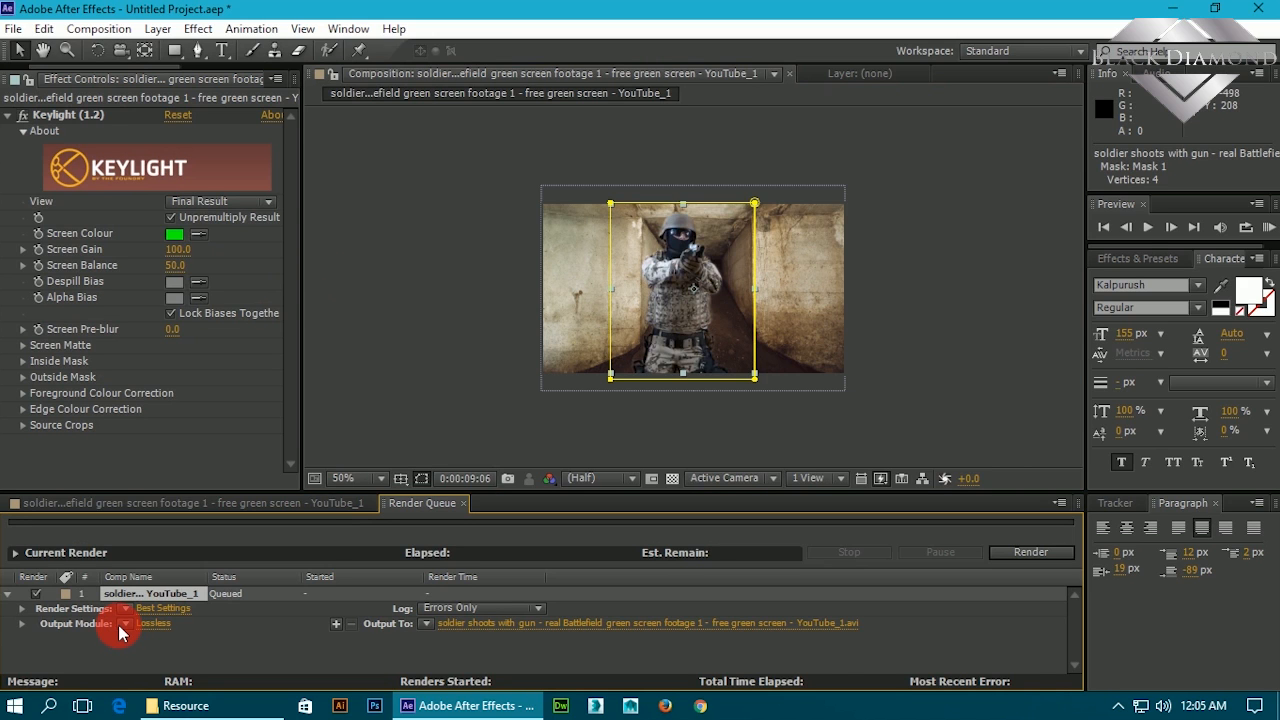
{"action": "left_click", "coordinate": [152, 624]}
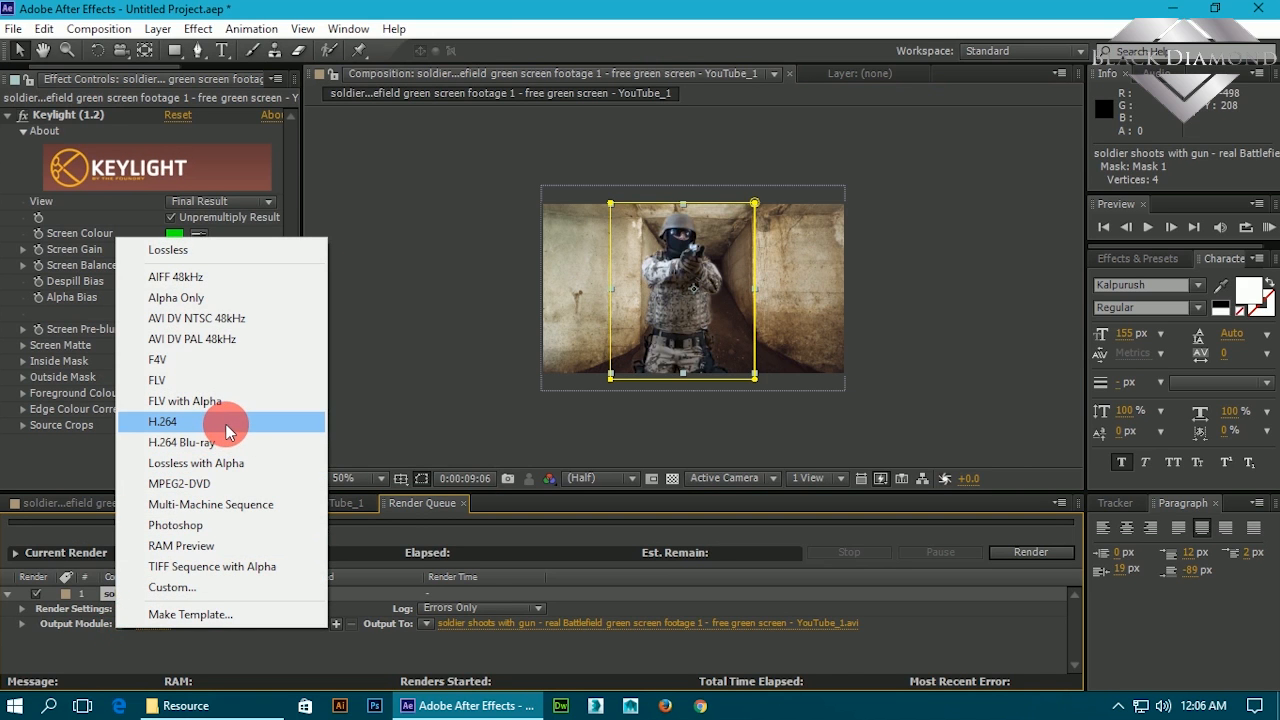
{"action": "left_click", "coordinate": [162, 420]}
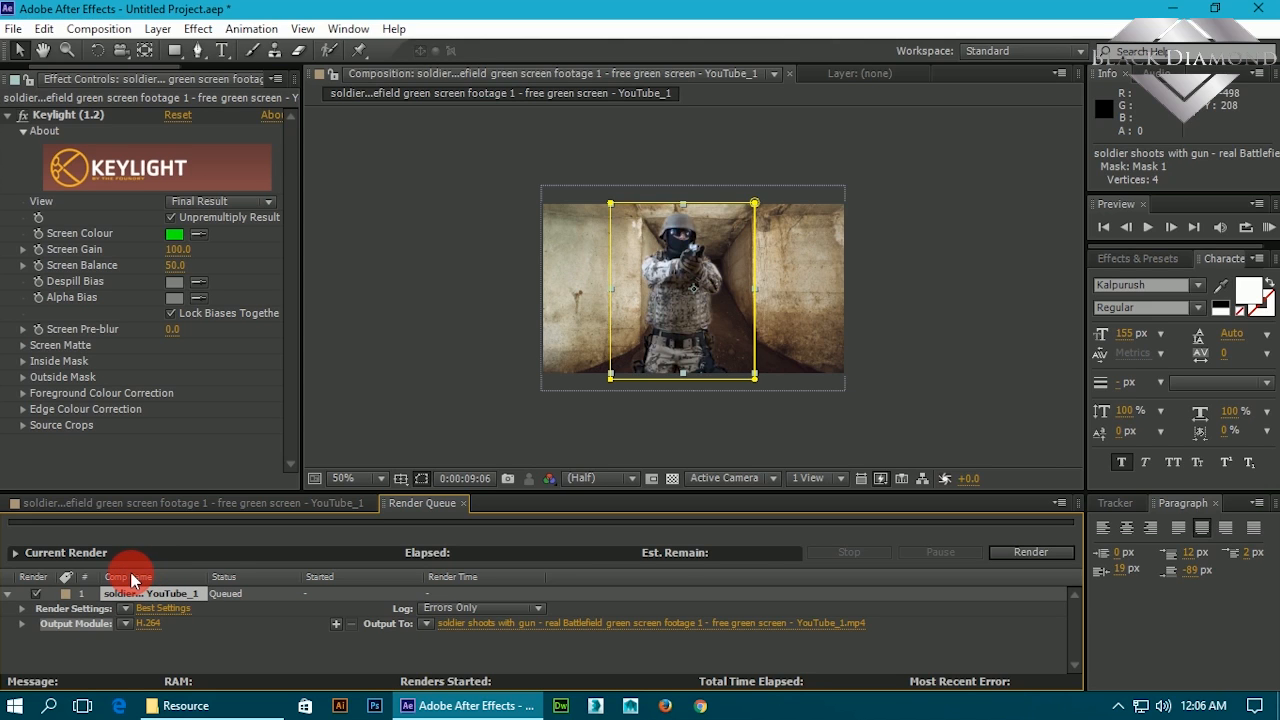
{"action": "mouse_move", "coordinate": [630, 640]}
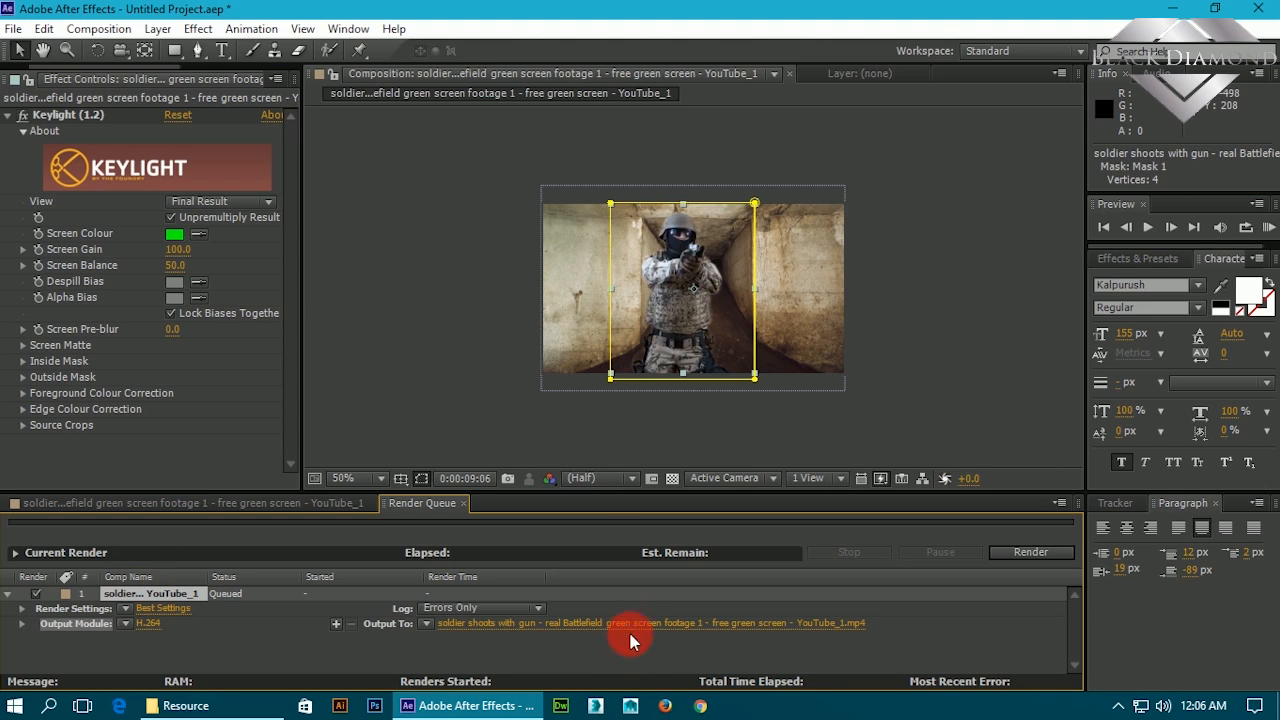
Set Output To 'soldier shoots with gun.mp4' on the Desktop and render the composition.
{"action": "left_click", "coordinate": [650, 622]}
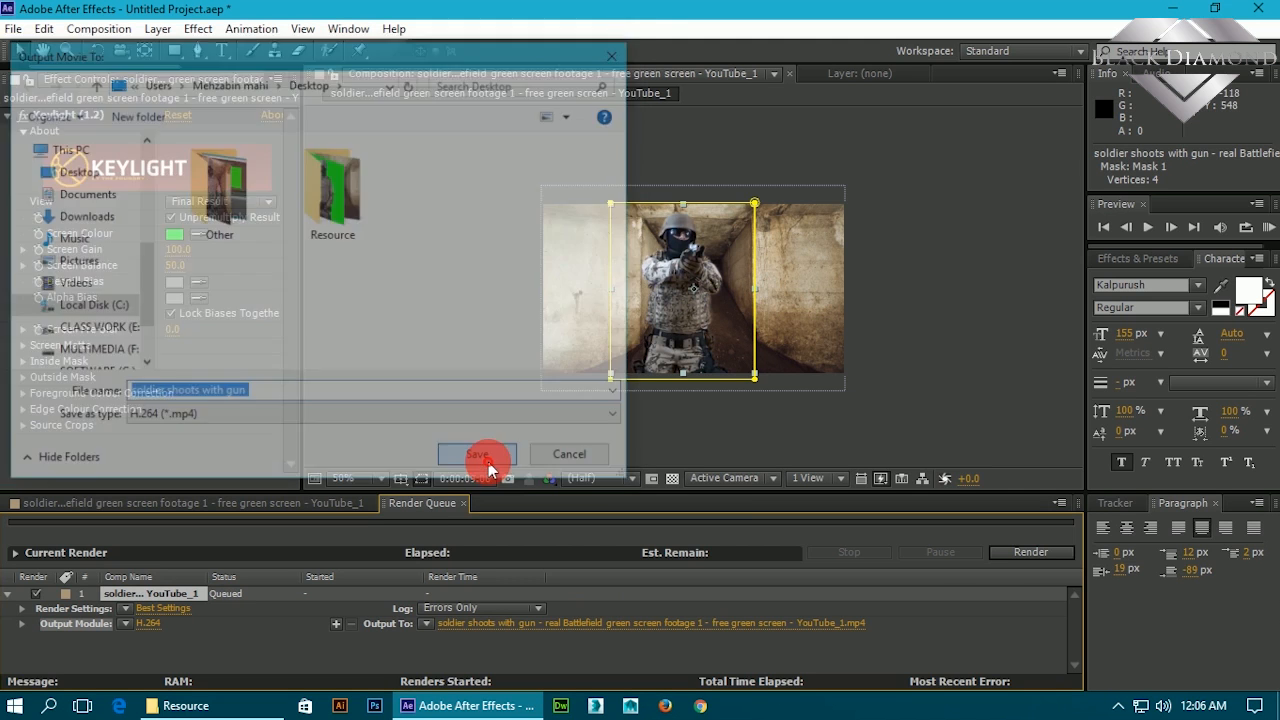
{"action": "left_click", "coordinate": [476, 452]}
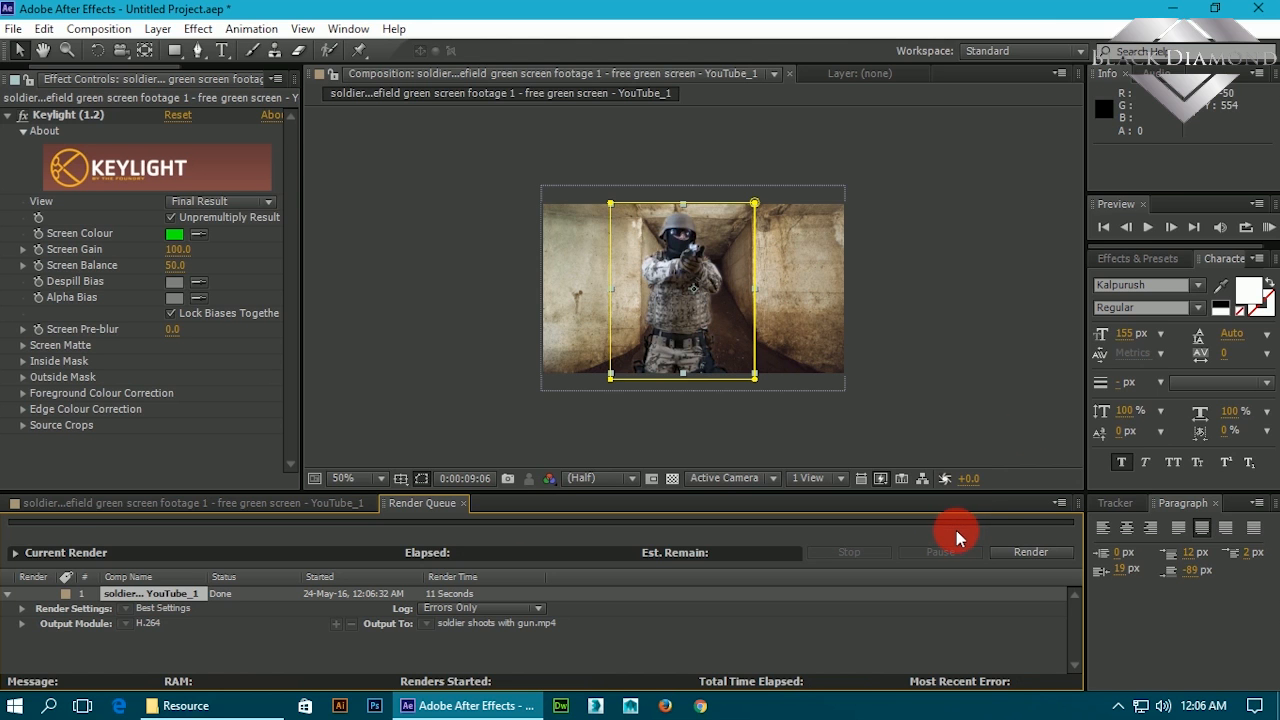
{"action": "left_click", "coordinate": [184, 704]}
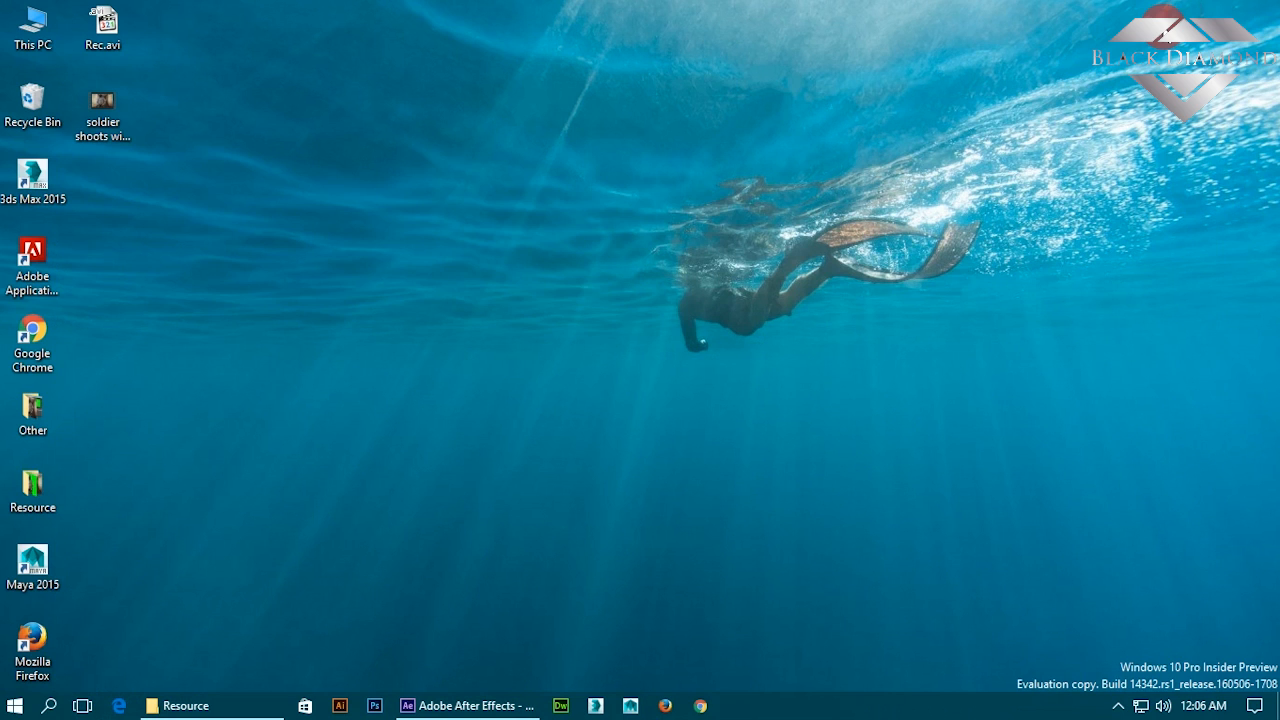
Open the rendered 'soldier shoots with gun.mp4' from the desktop in the media player.
{"action": "left_click", "coordinate": [282, 182]}
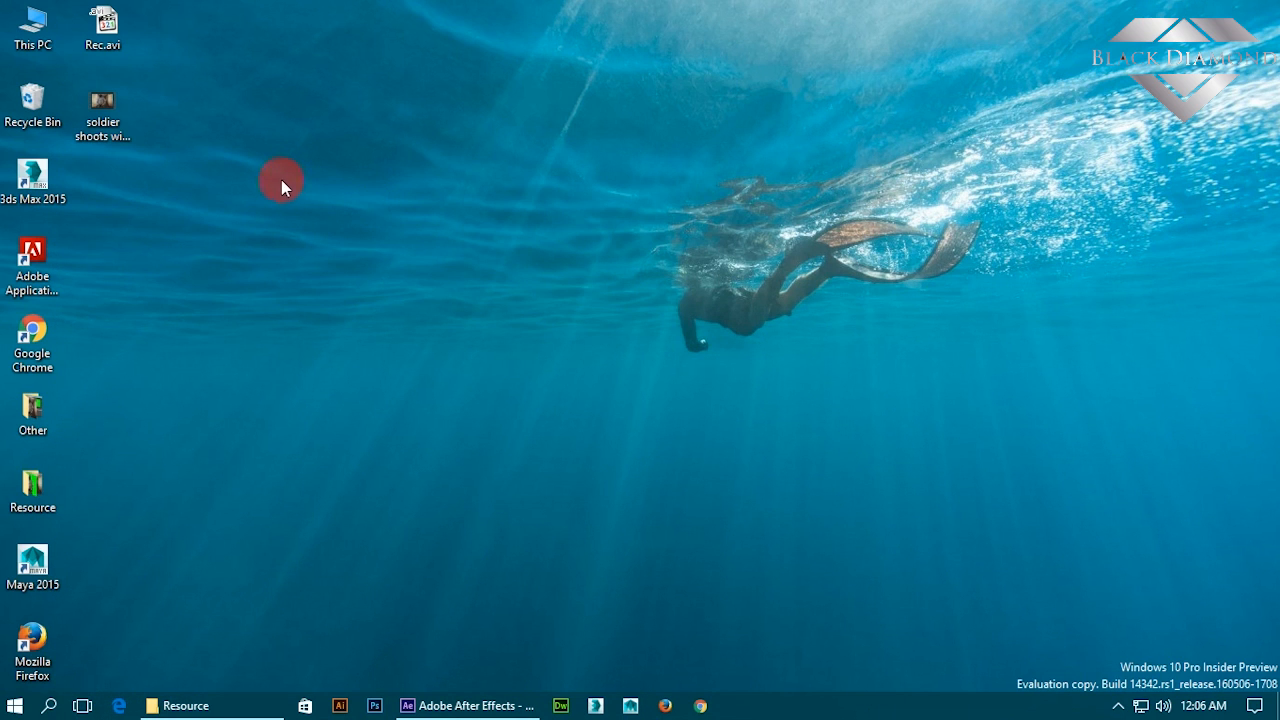
{"action": "left_click", "coordinate": [102, 104]}
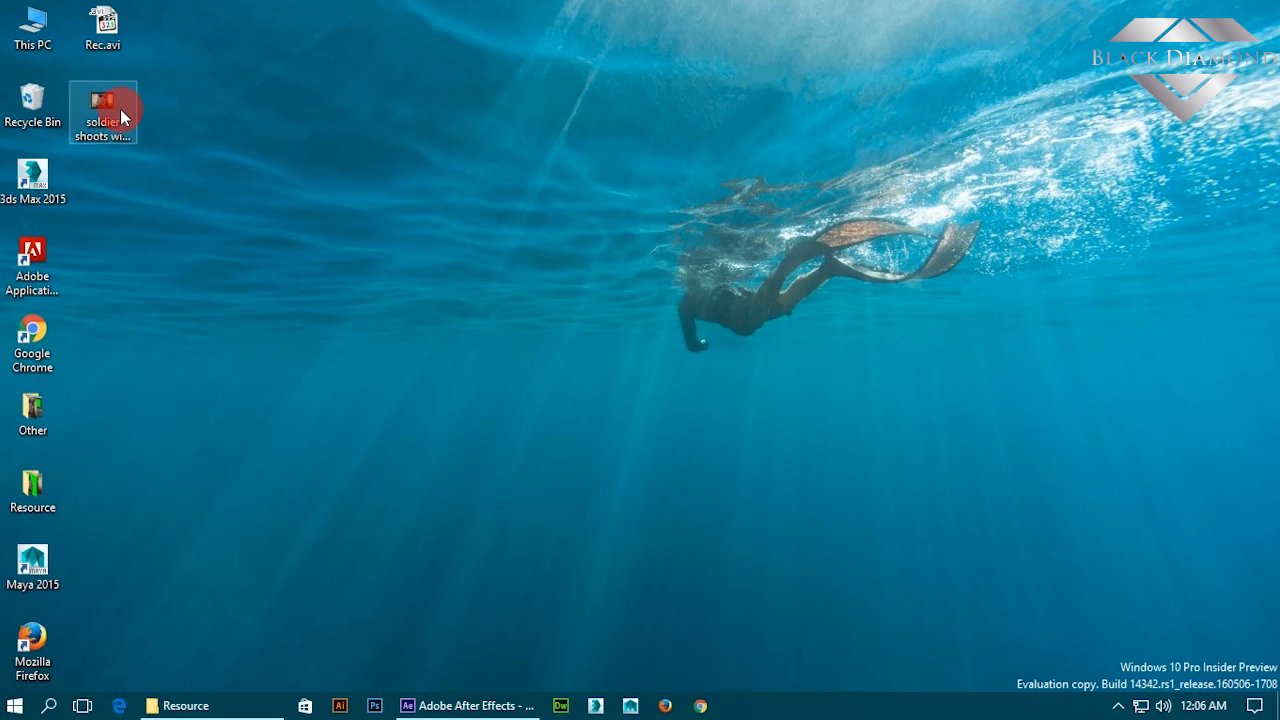
{"action": "double_click", "coordinate": [102, 100]}
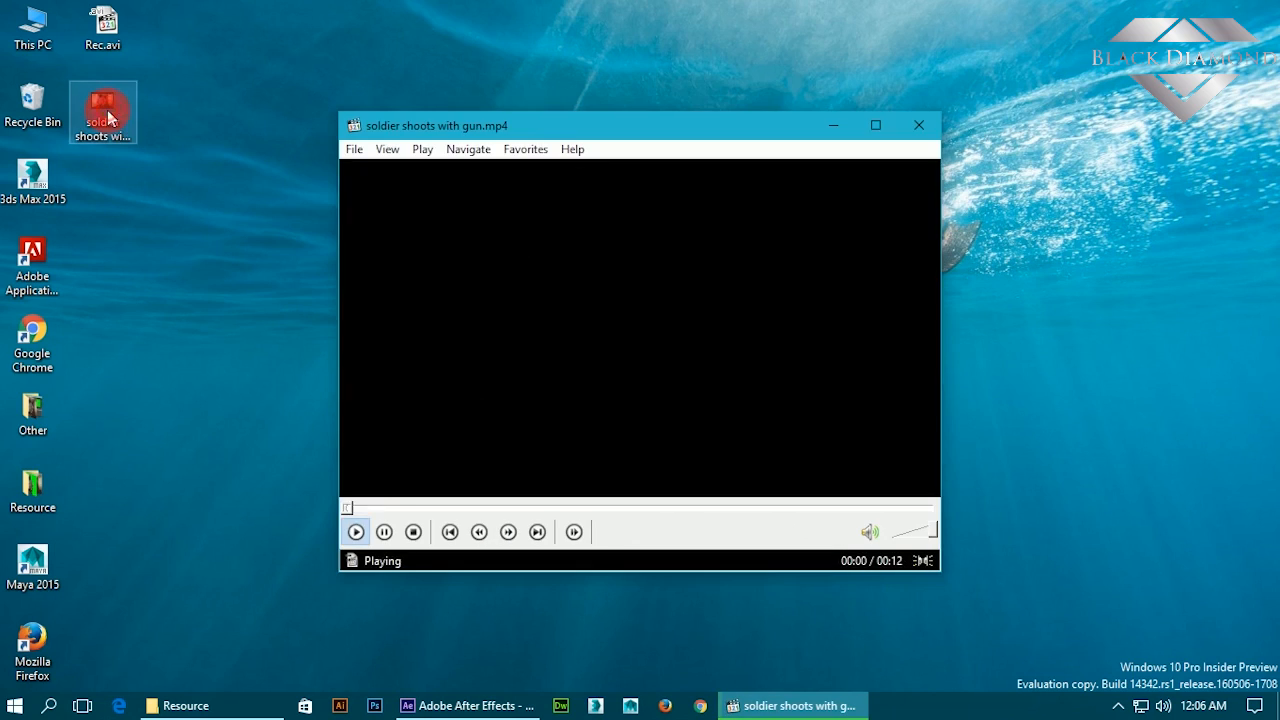